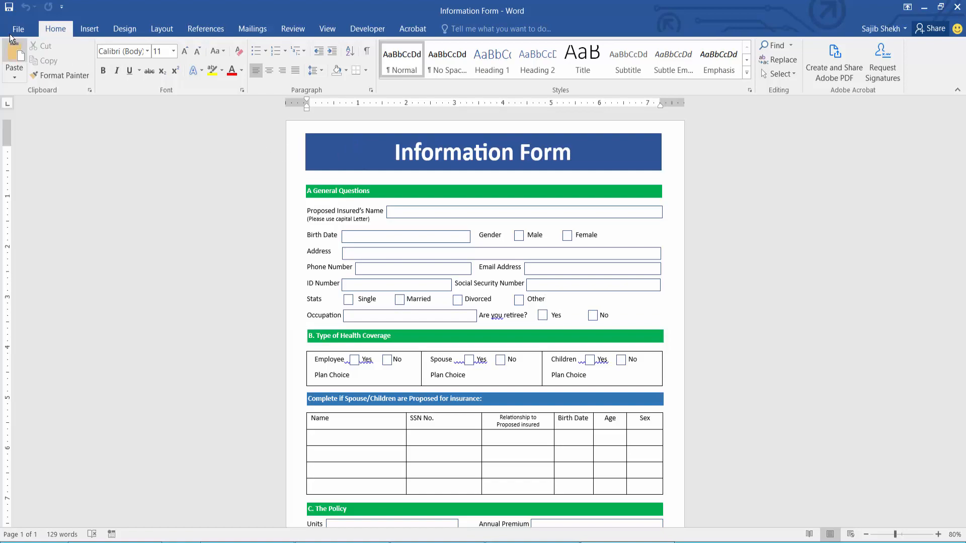
- Save a copy of the Information Form as a PDF on the Desktop via Save As
click(18, 28)
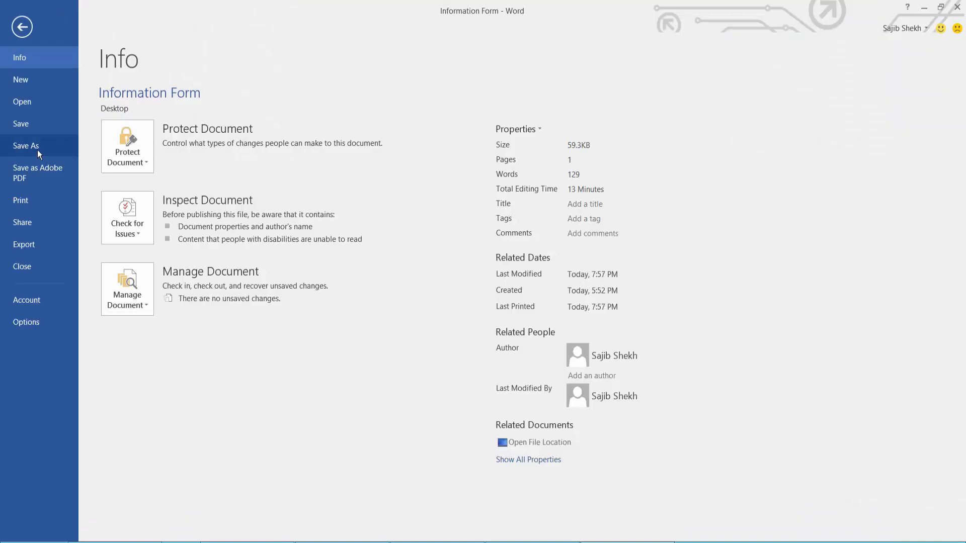
click(26, 146)
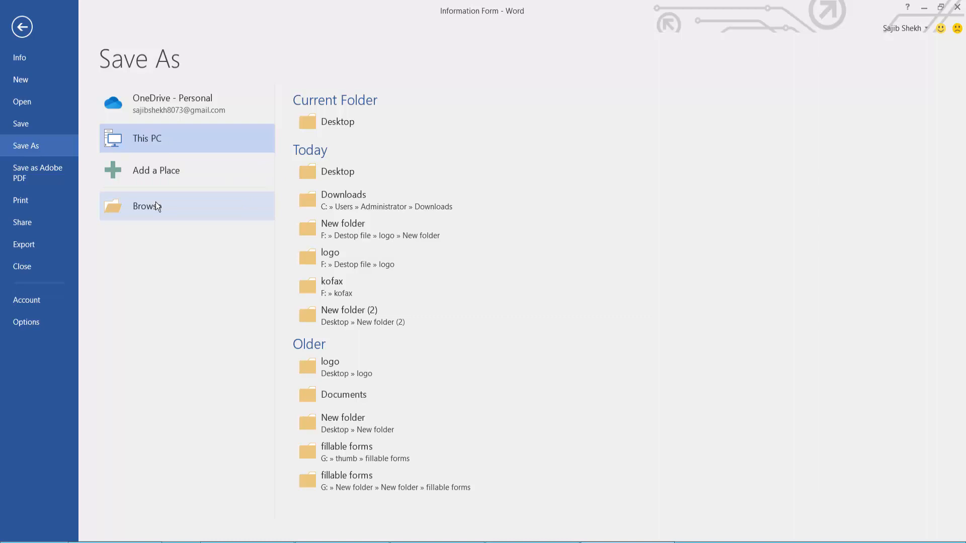
click(147, 205)
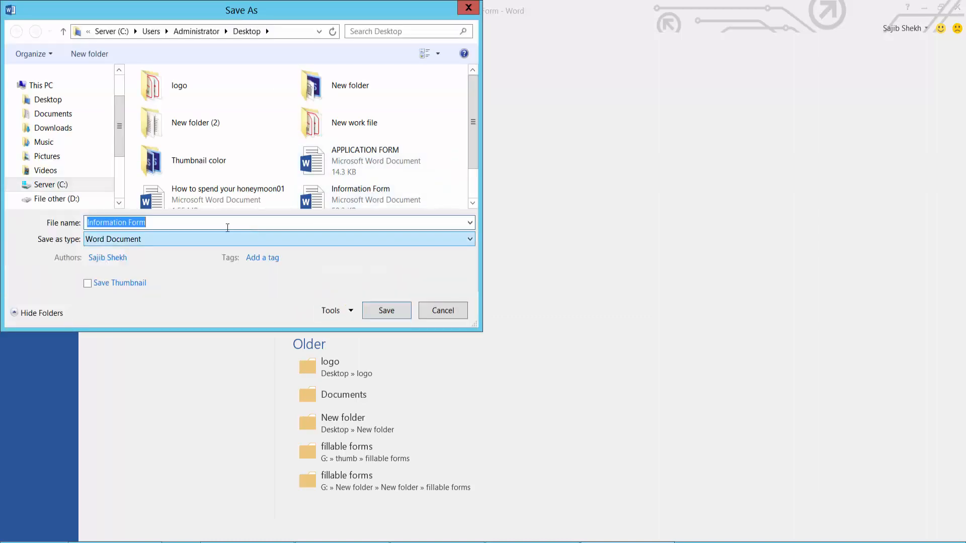
click(468, 240)
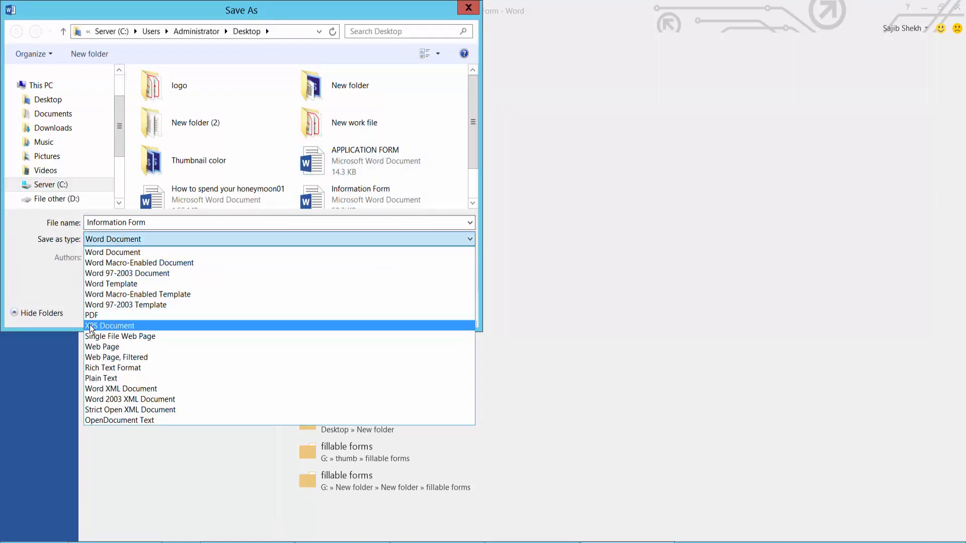
click(91, 315)
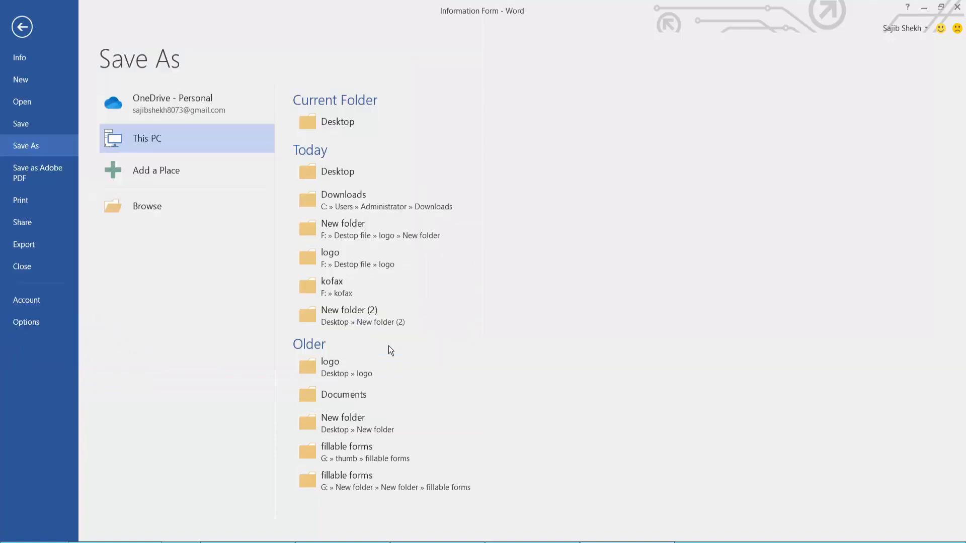
click(21, 26)
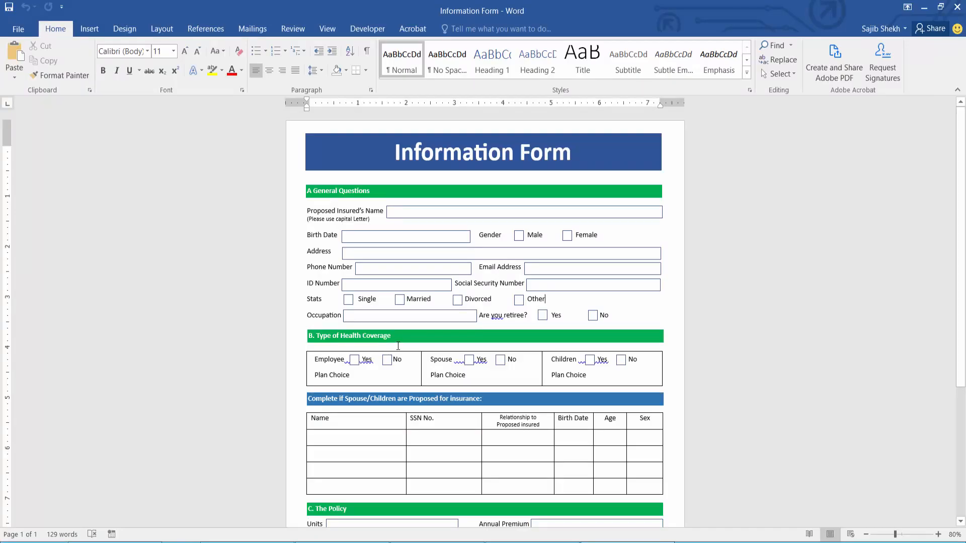
- Minimise Word, open the Information Form PDF from the desktop and fit the whole page in view
click(924, 7)
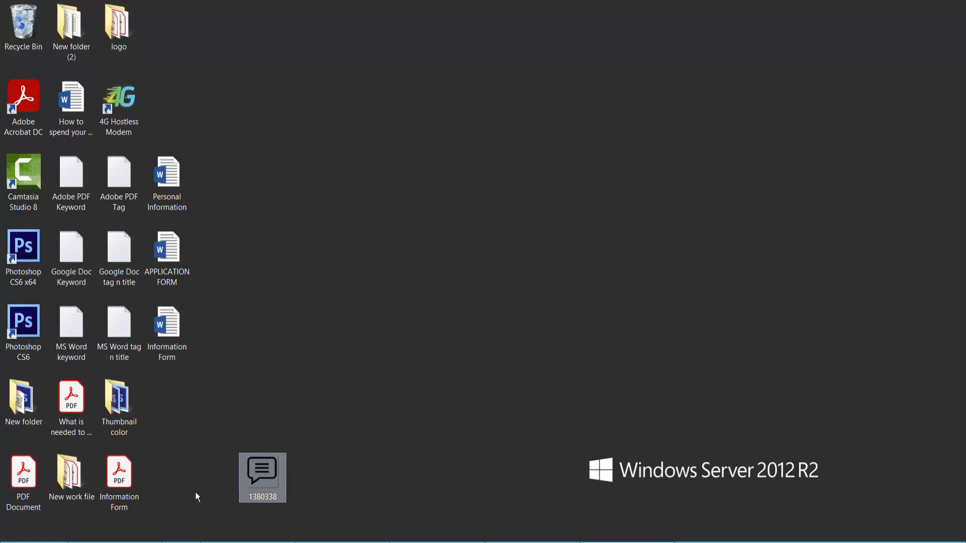
click(119, 481)
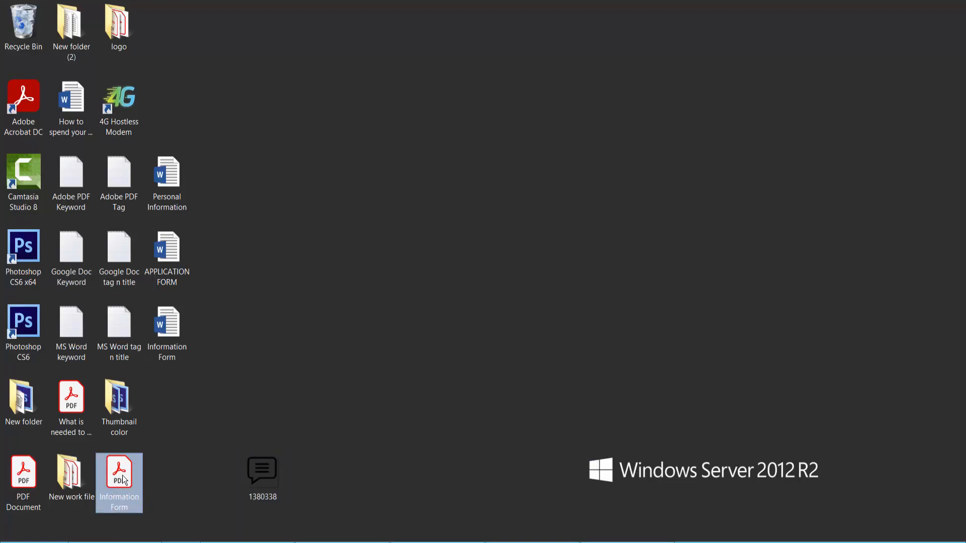
double_click(118, 482)
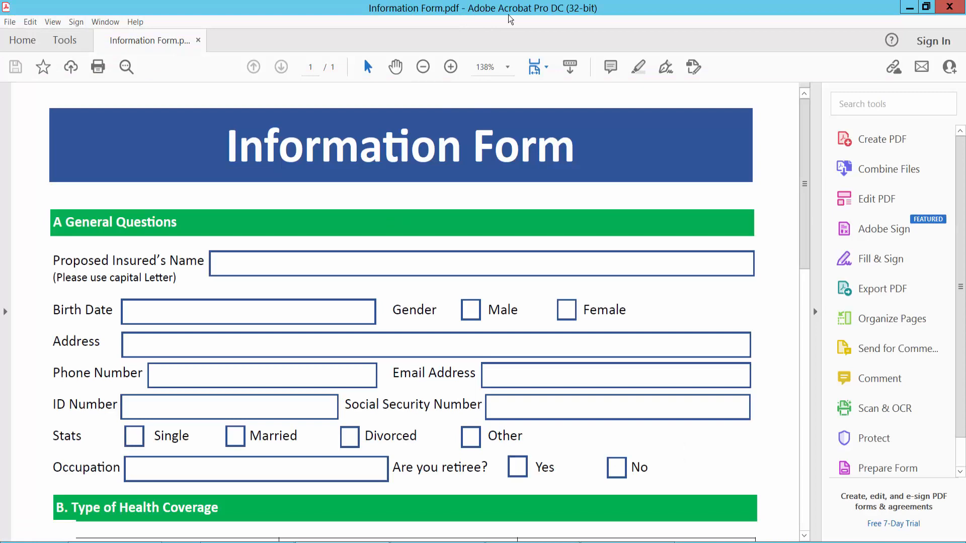
click(423, 67)
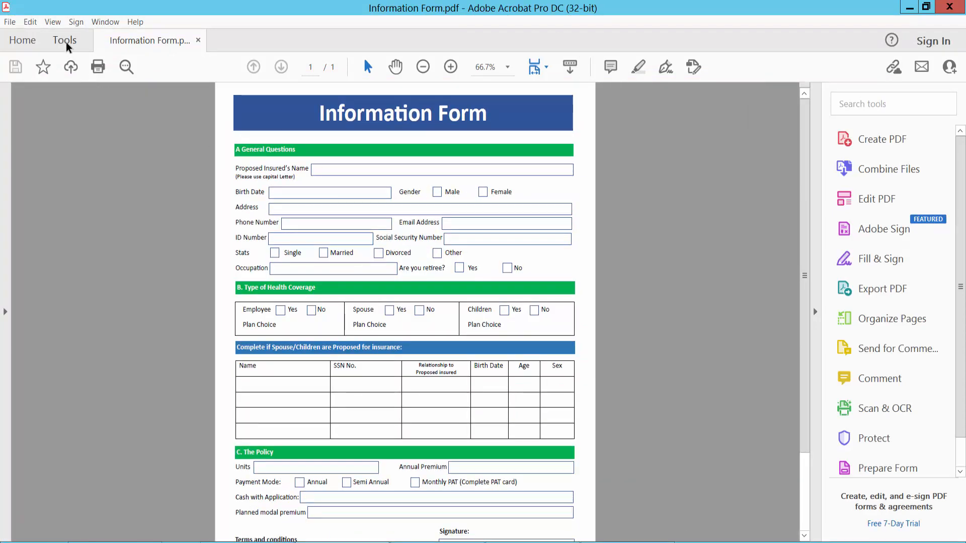
- Run Prepare Form to auto-detect the form's fields, then zoom in for editing
click(64, 40)
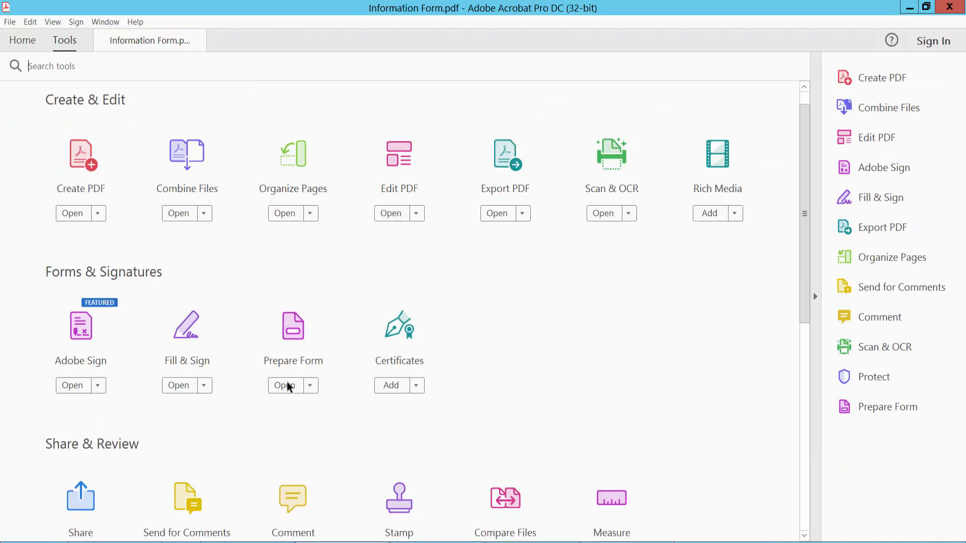
mouse_move(293, 331)
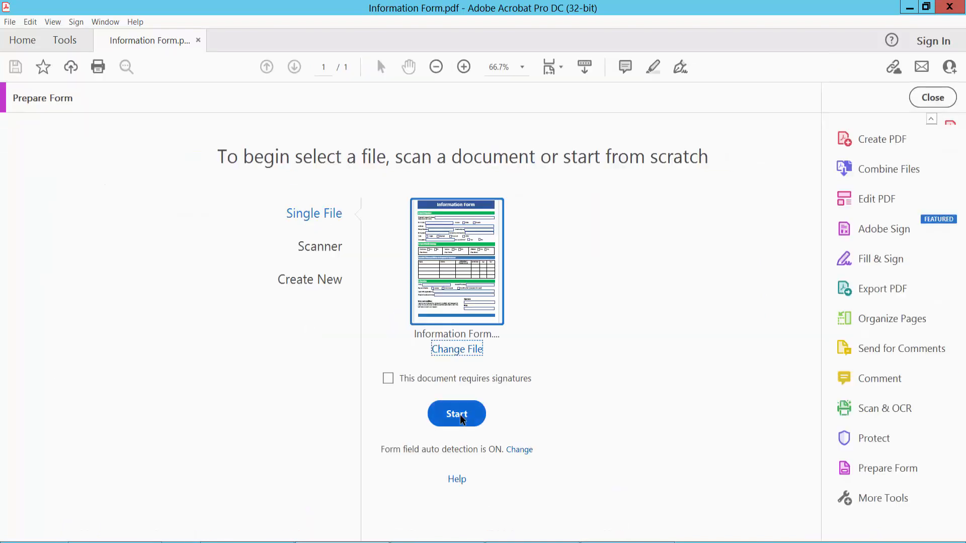
click(457, 414)
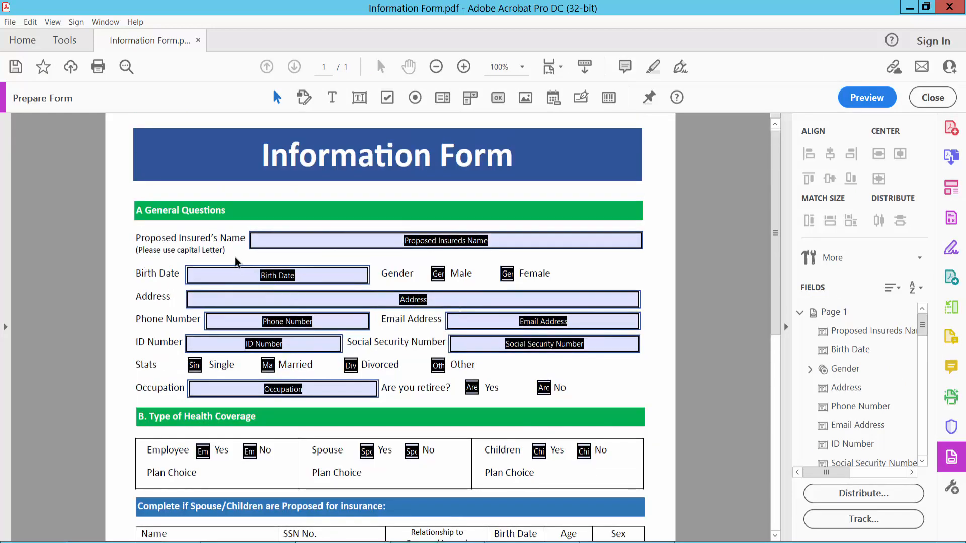
click(463, 67)
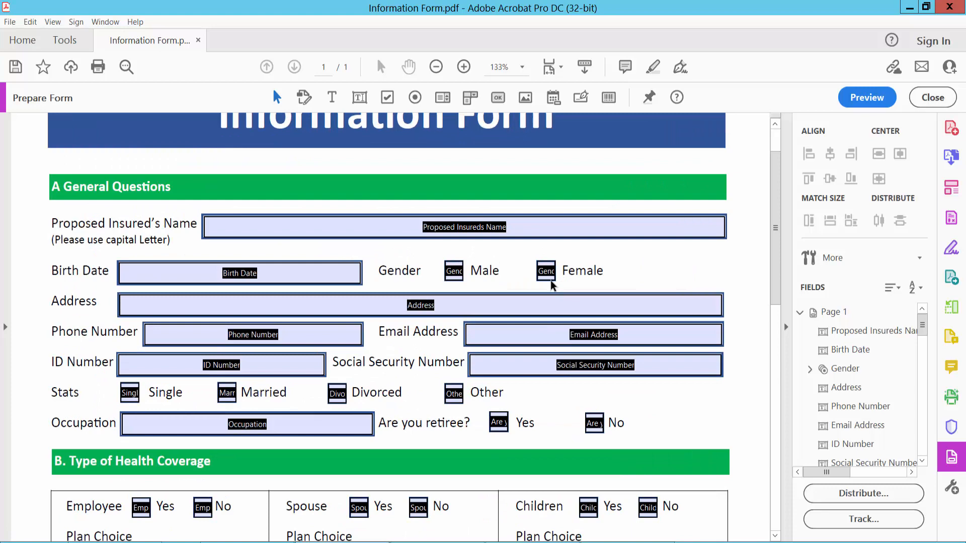
mouse_move(507, 245)
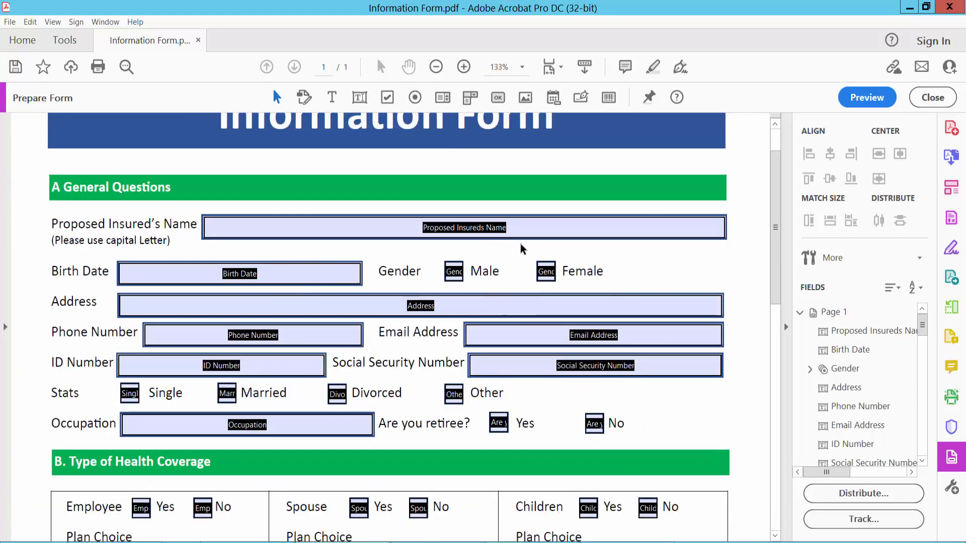
- Preview the form, entering 'type text here' in the name field and test text in the address field
click(867, 98)
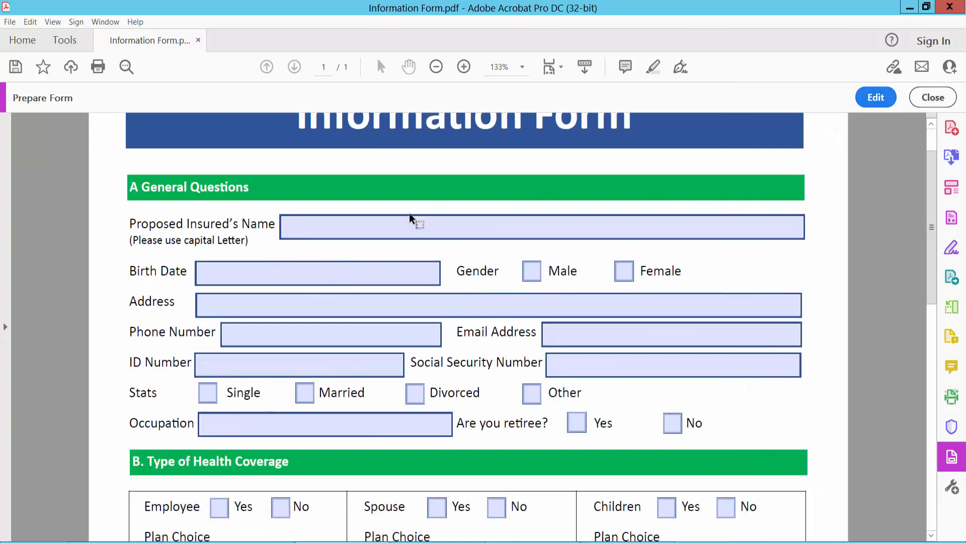
text(t)
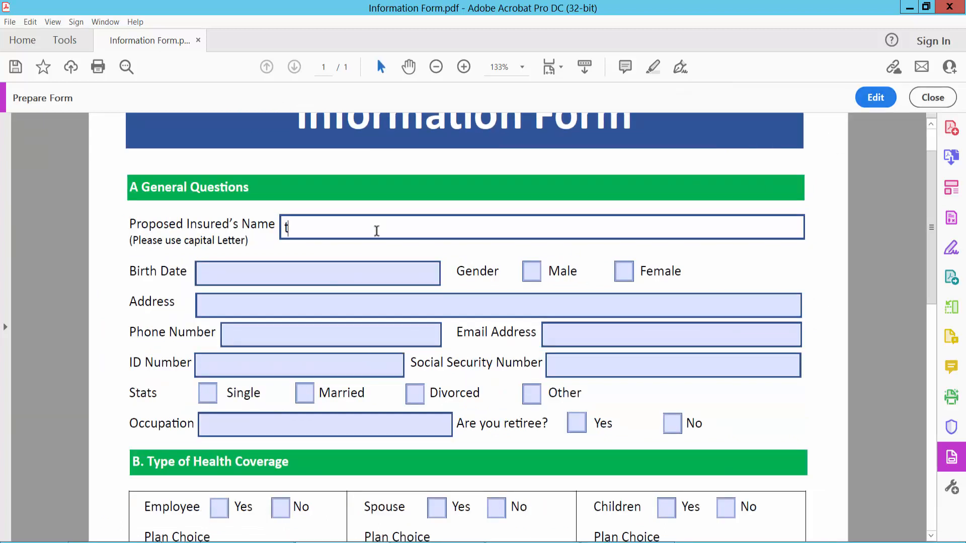
text(type te)
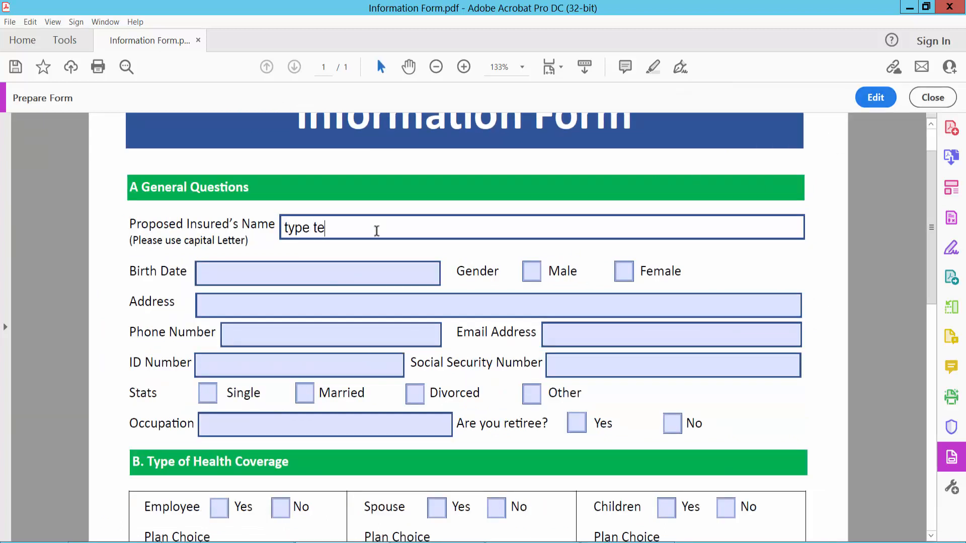
text(xt here)
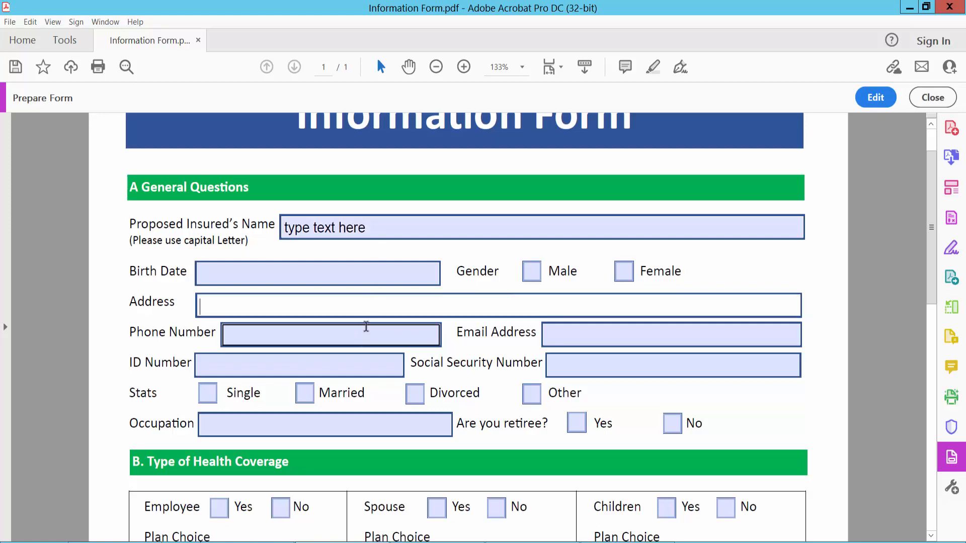
text(455s)
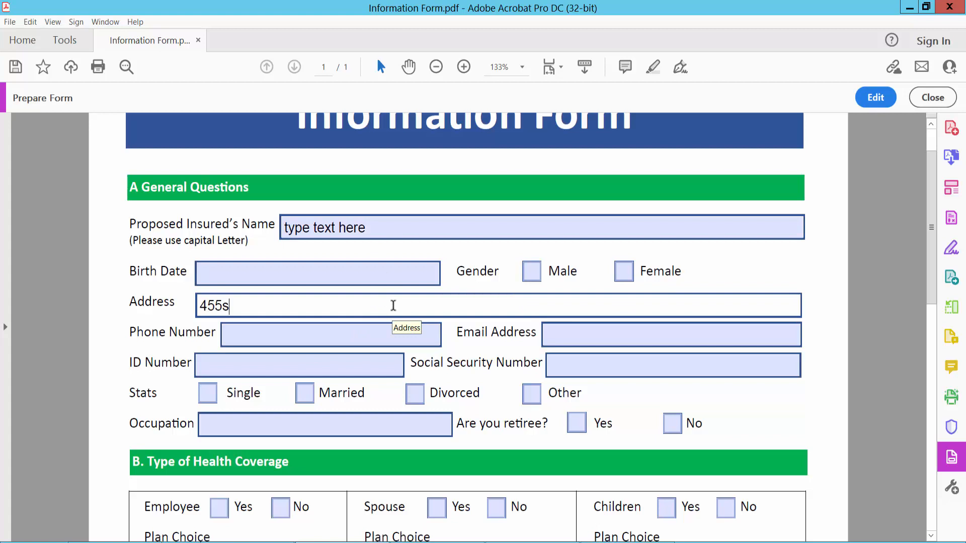
text(dfss)
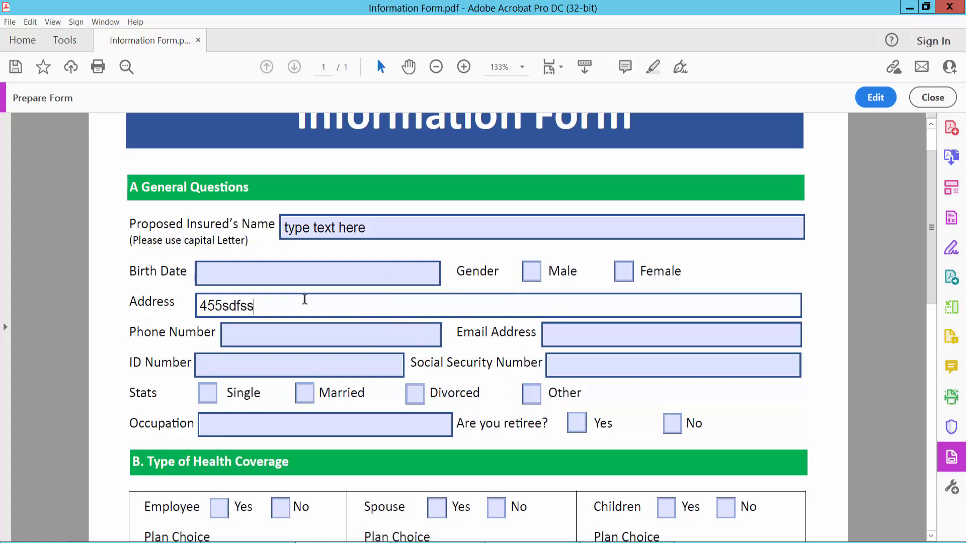
double_click(227, 306)
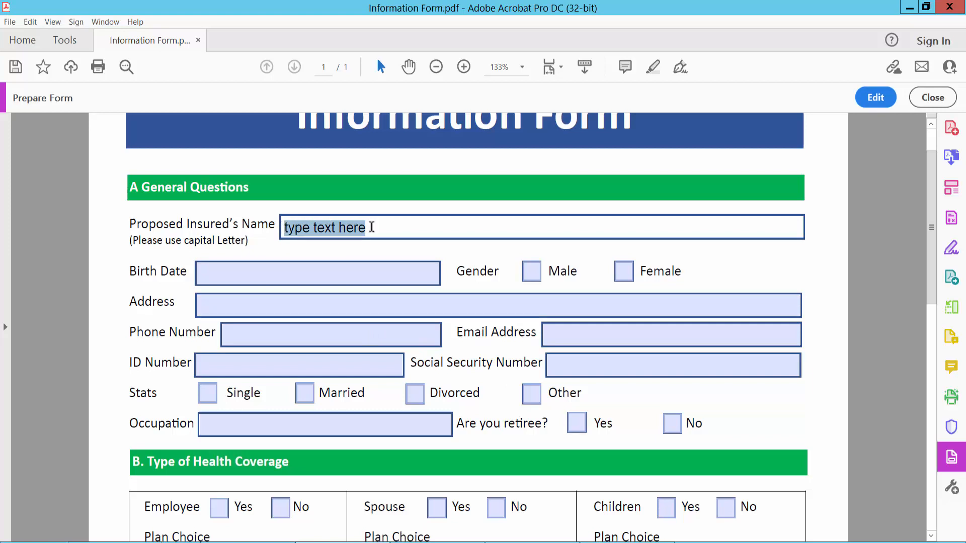
- Leave preview and return to Prepare Form editing mode
click(874, 98)
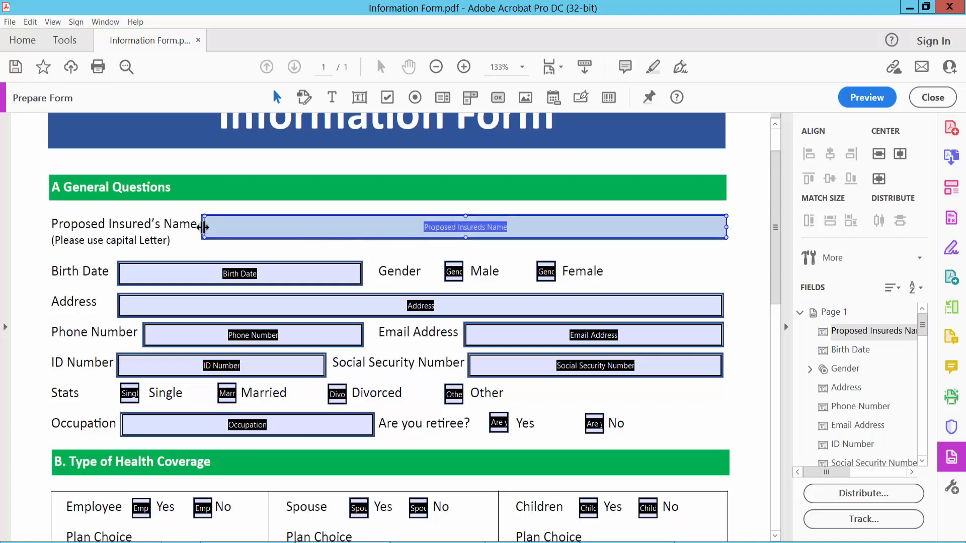
mouse_move(391, 232)
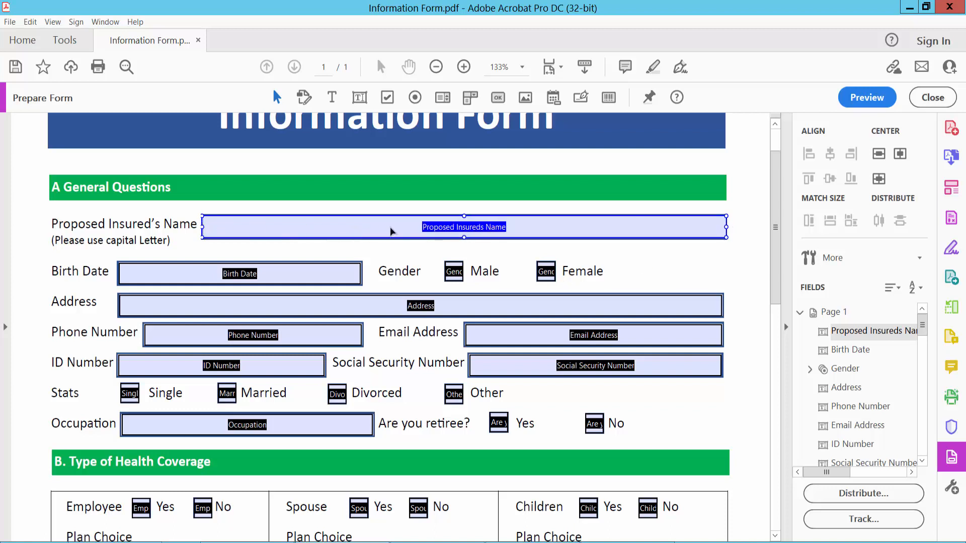
mouse_move(418, 208)
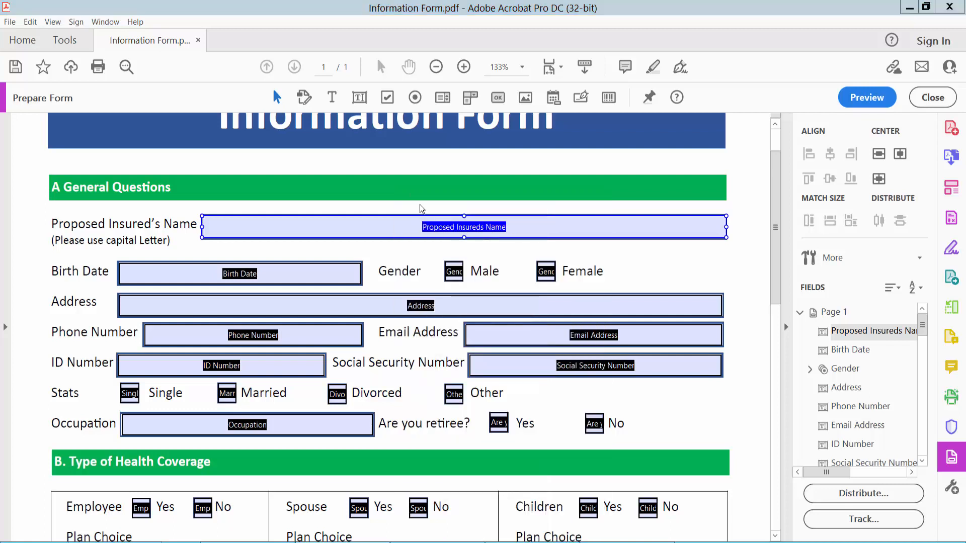
- In the Proposed Insureds Name field's General properties, keep the Form Field set to Visible
double_click(464, 226)
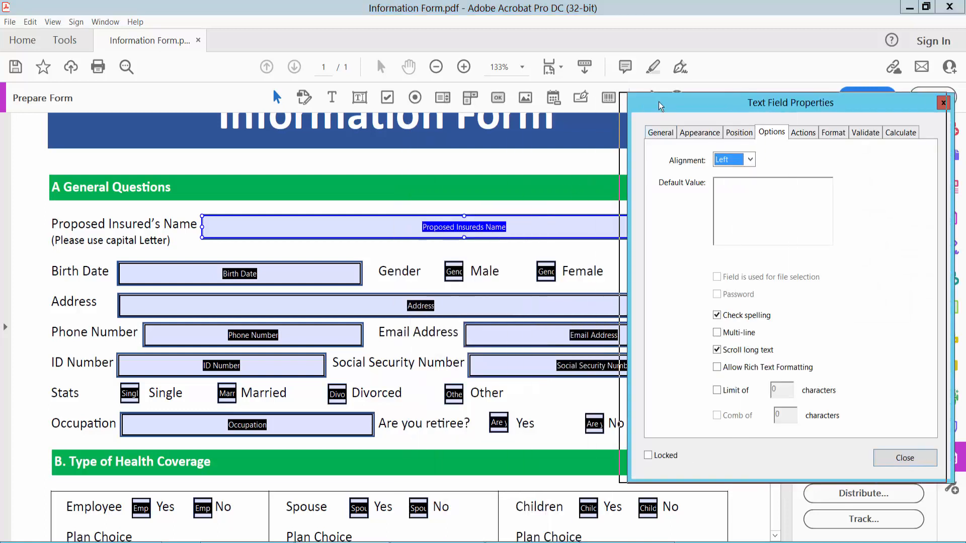
click(653, 131)
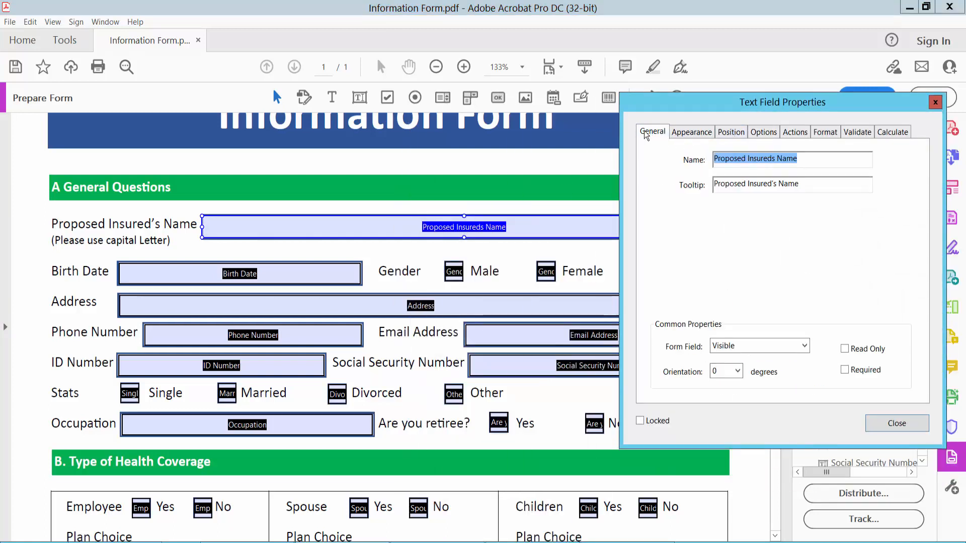
mouse_move(764, 162)
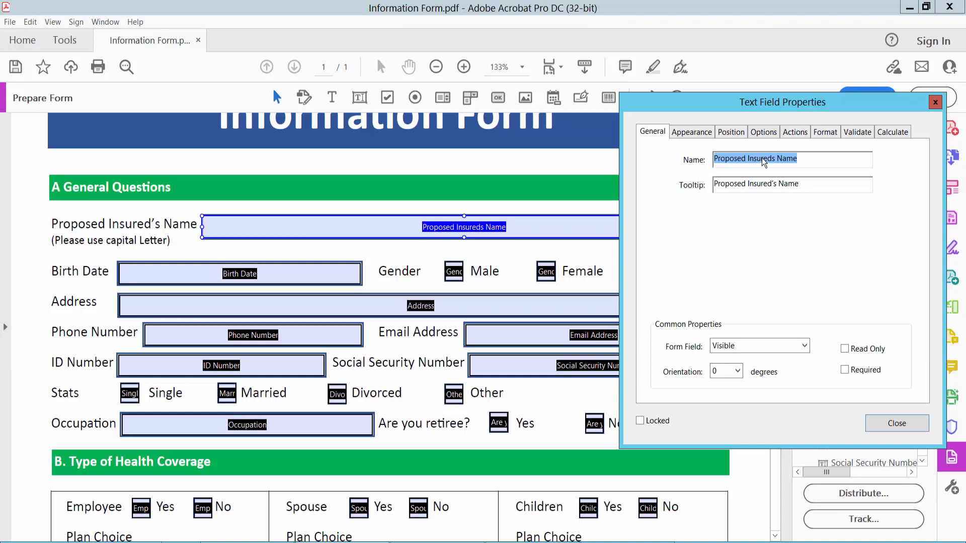
mouse_move(791, 191)
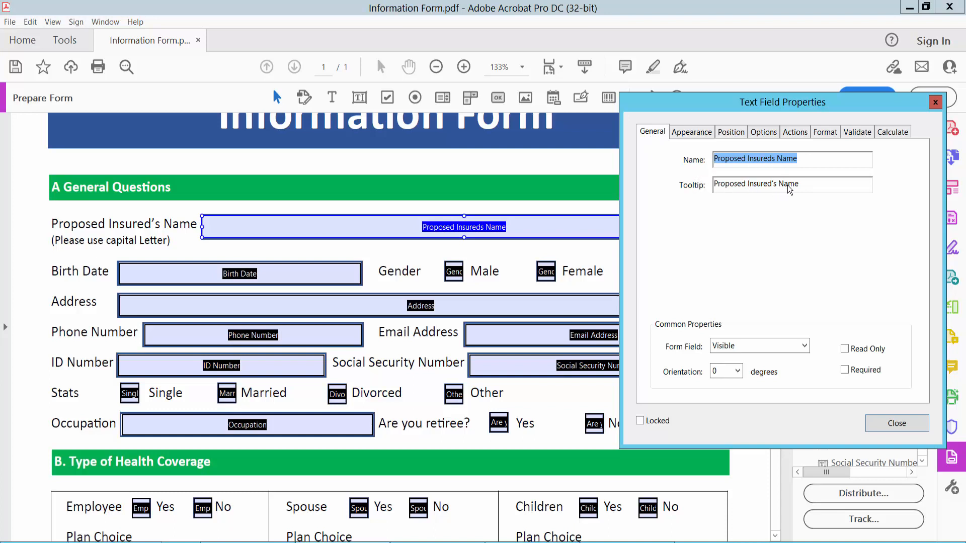
mouse_move(767, 298)
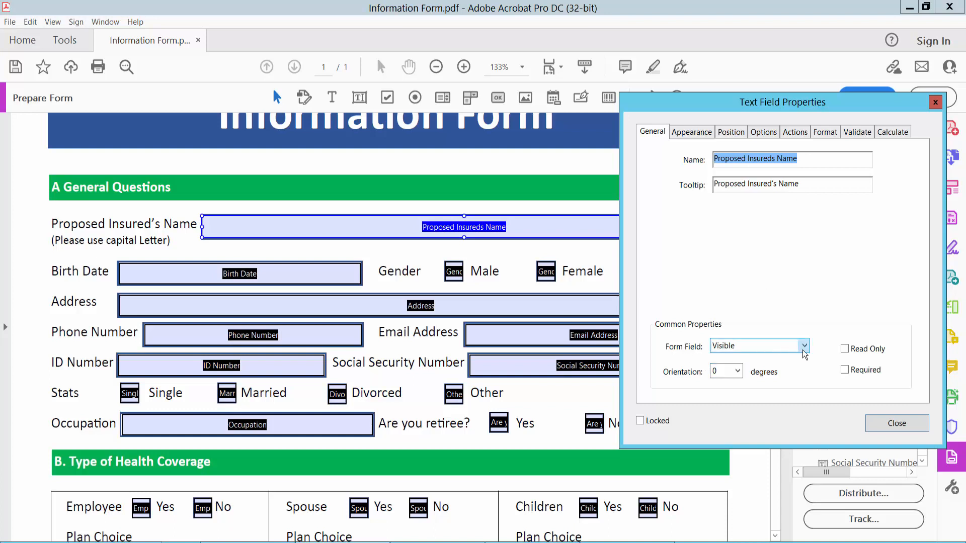
click(804, 345)
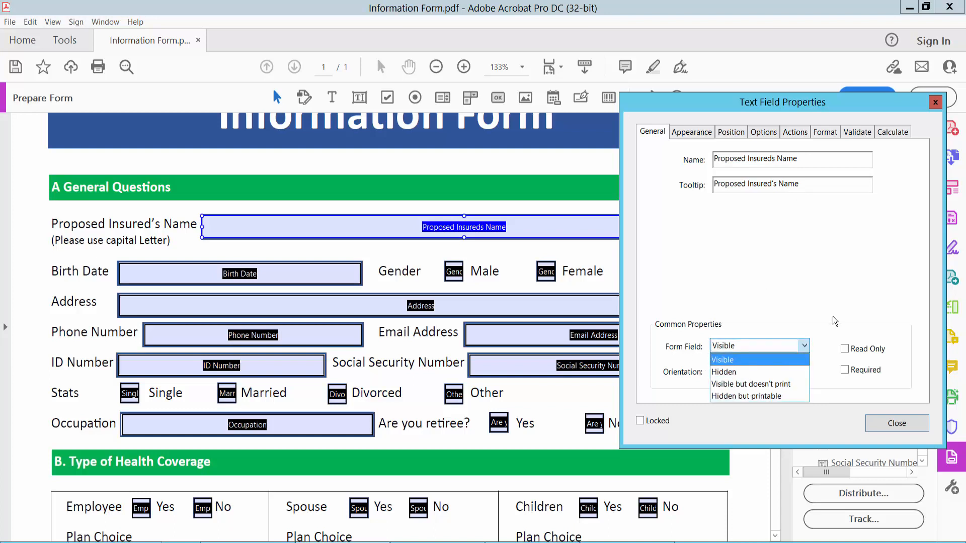
click(723, 360)
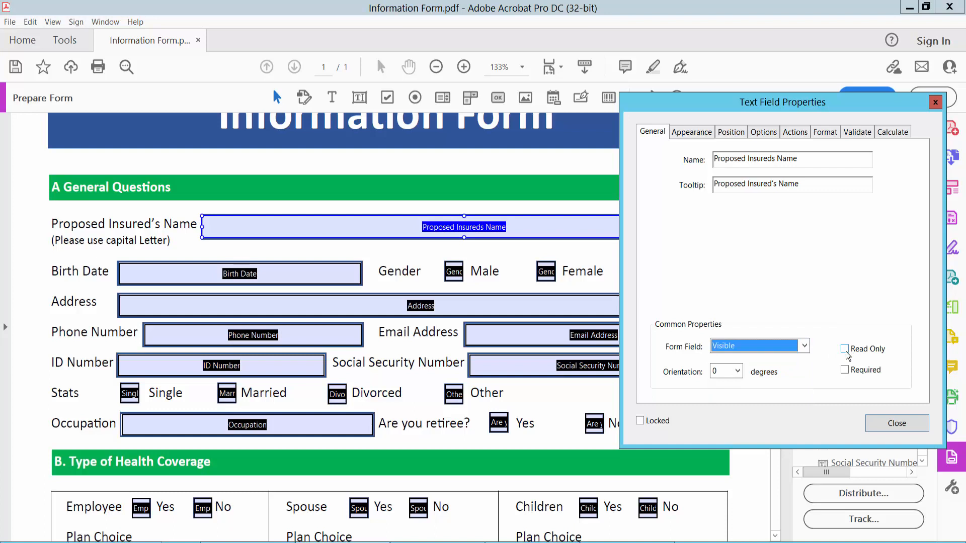
mouse_move(730, 185)
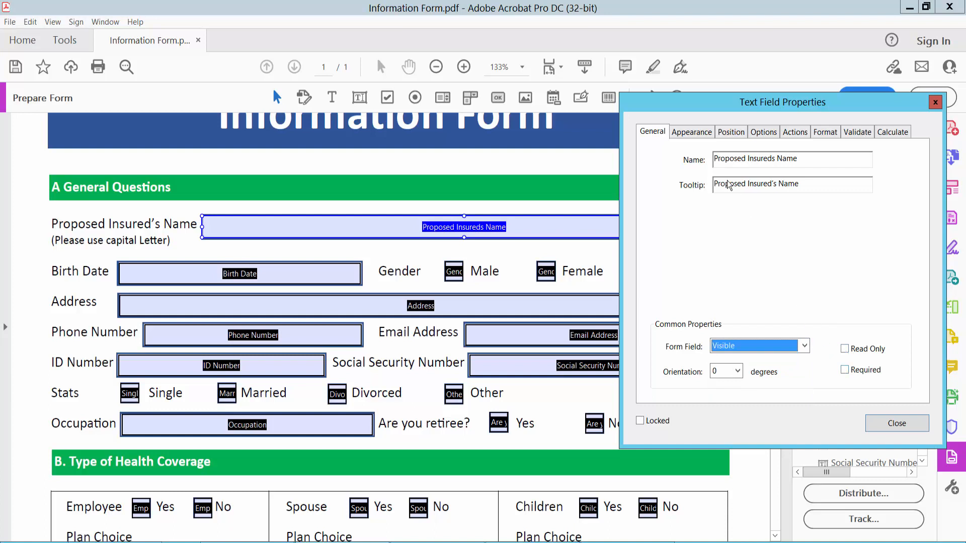
- Set the name field's border colour to red with a thin solid line
click(692, 131)
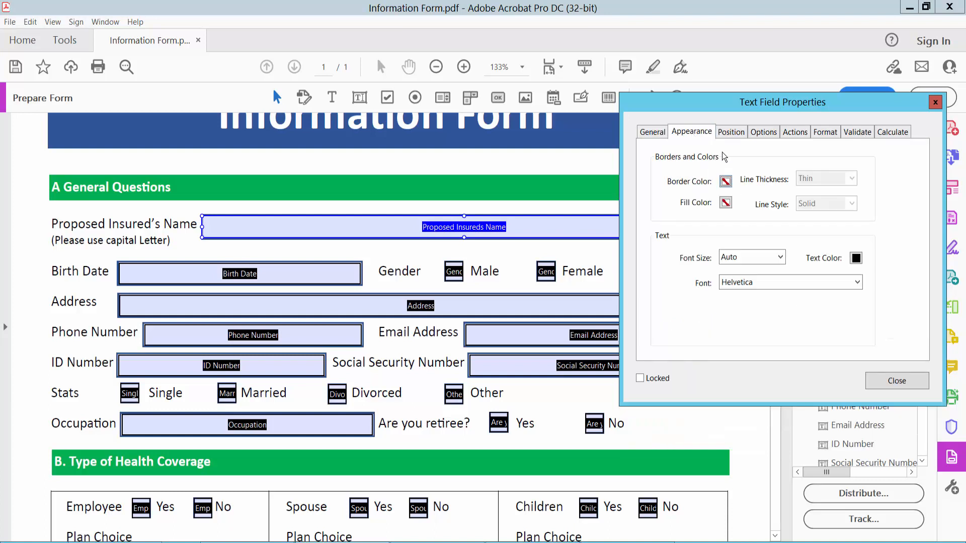
click(725, 181)
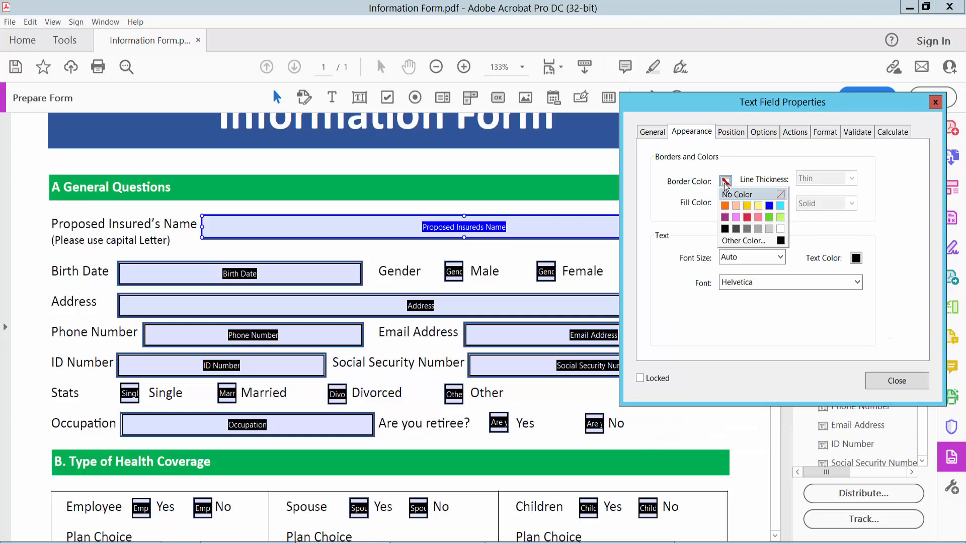
click(726, 205)
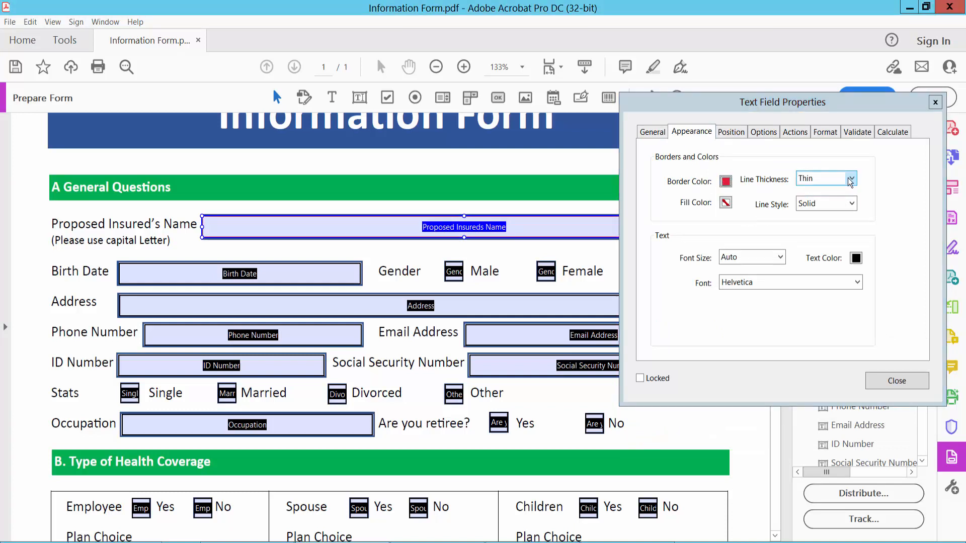
click(725, 204)
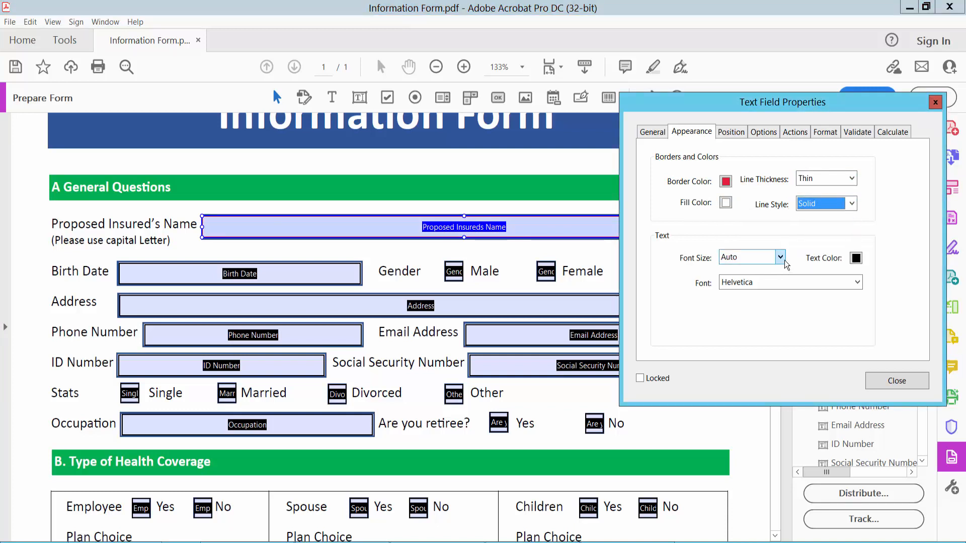
- Keep the font size Auto and set the field's font to Times Bold-Italic
click(781, 257)
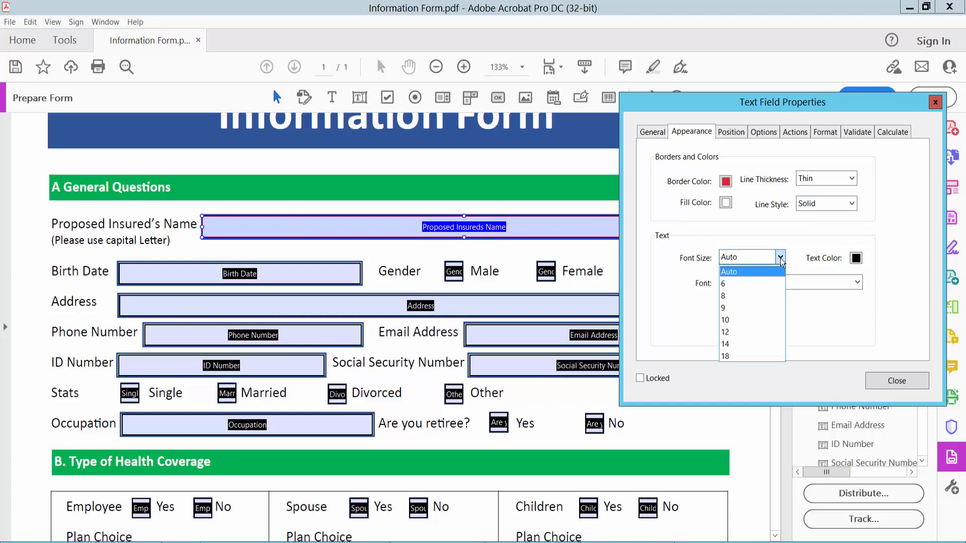
click(728, 258)
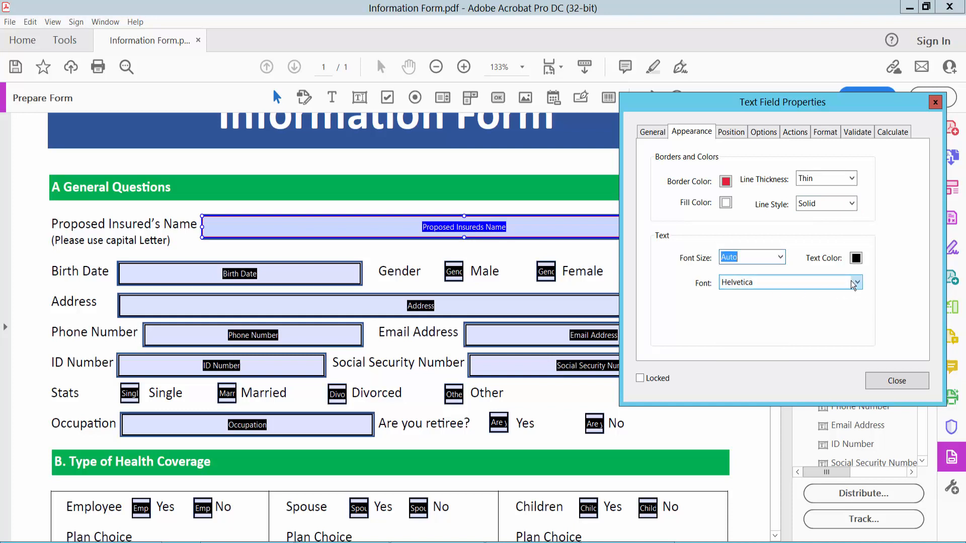
click(855, 282)
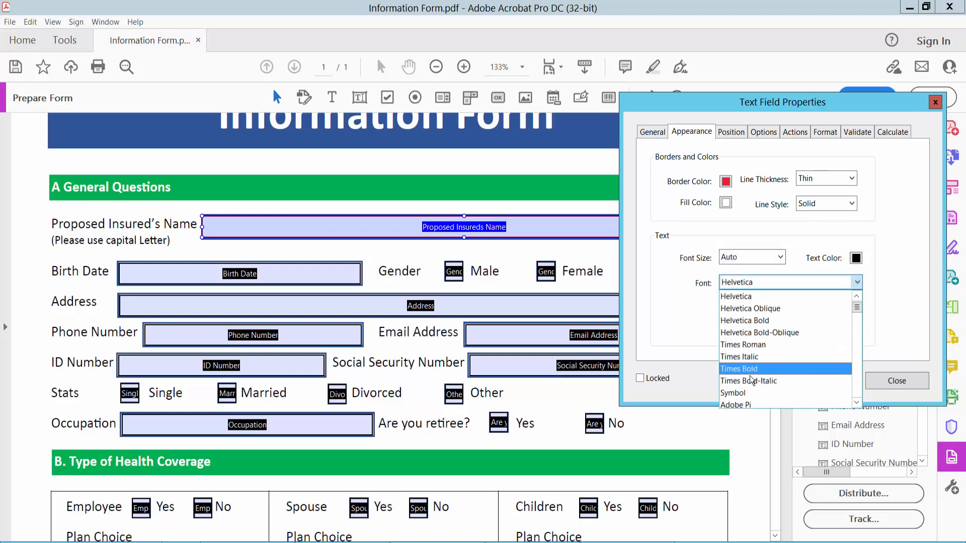
click(749, 381)
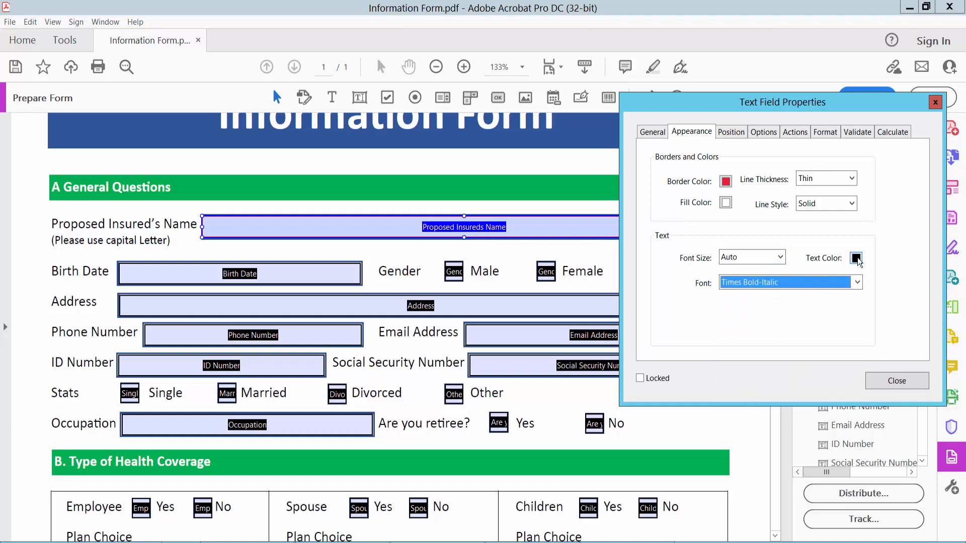
click(856, 258)
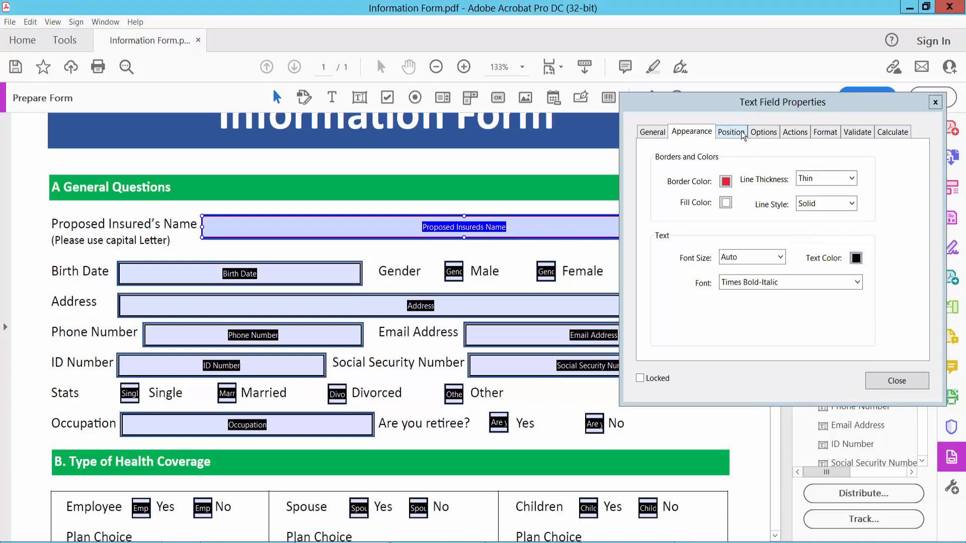
- Position the name field with Left at 2 in and Bottom at 9.75 in
click(730, 131)
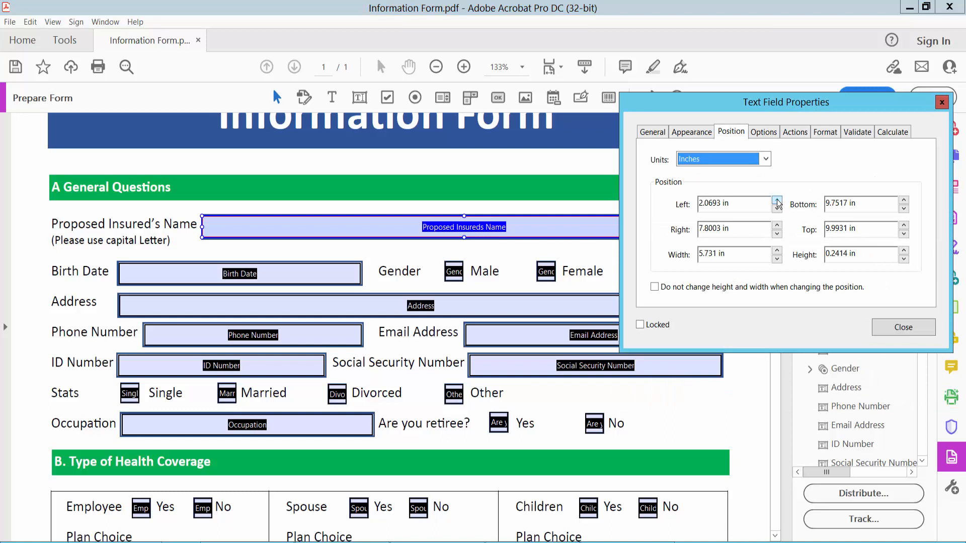
click(778, 208)
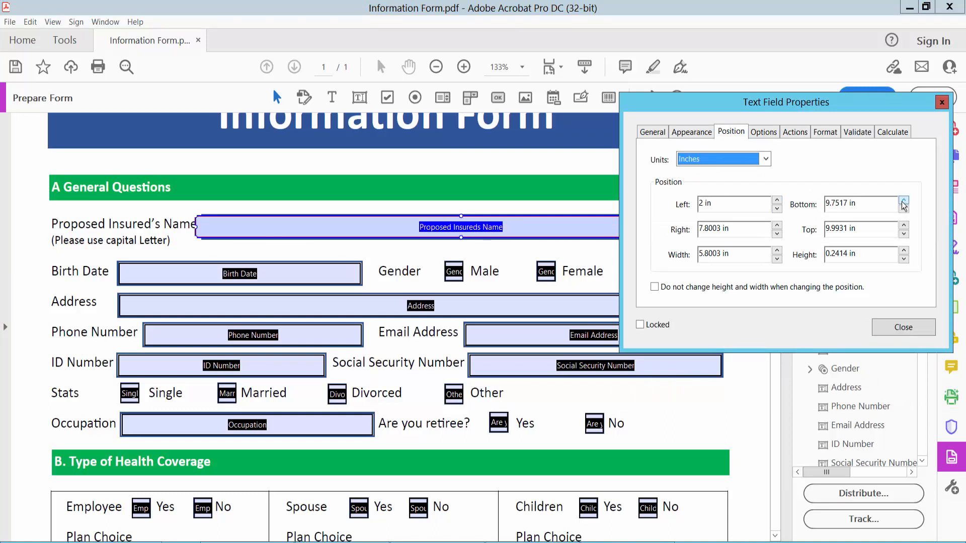
click(904, 207)
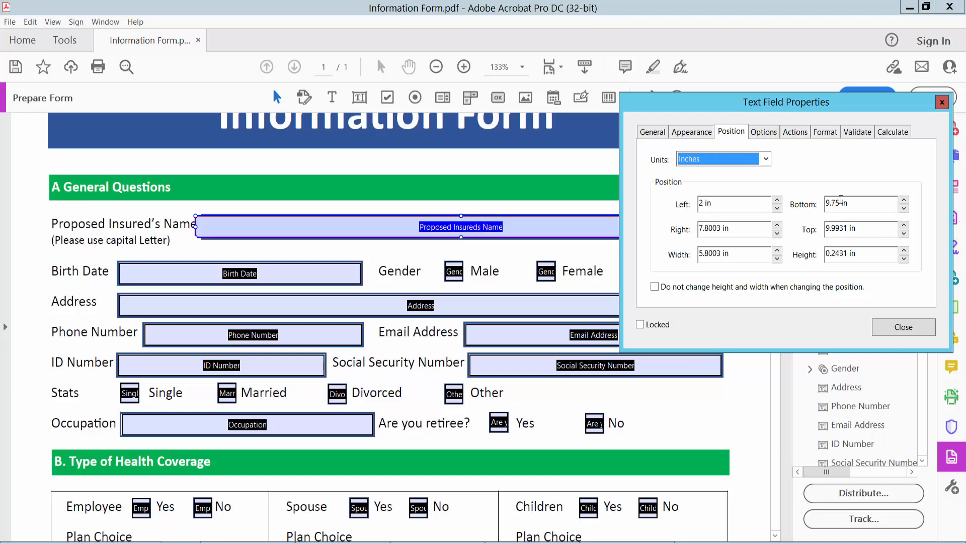
- Set the name field's text alignment to Center
click(763, 131)
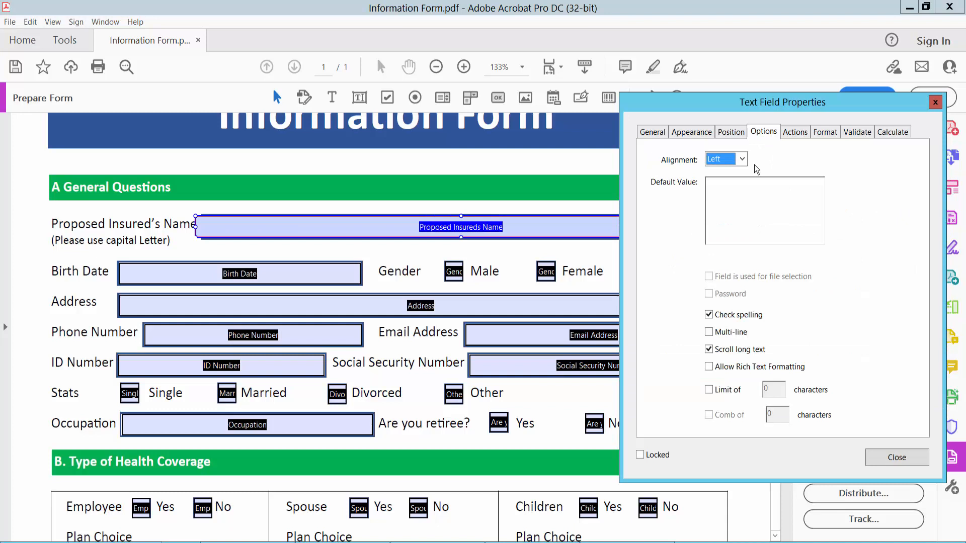
click(742, 159)
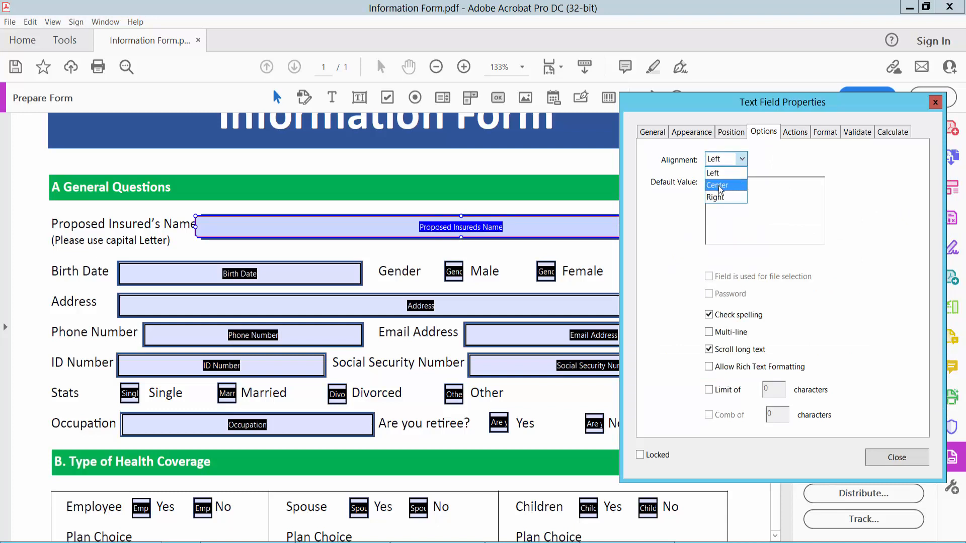
click(716, 185)
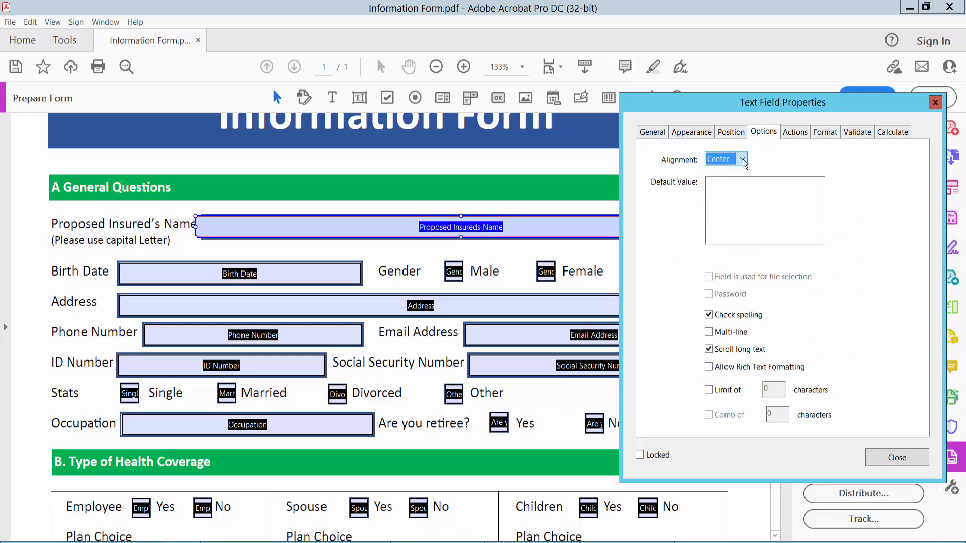
click(725, 159)
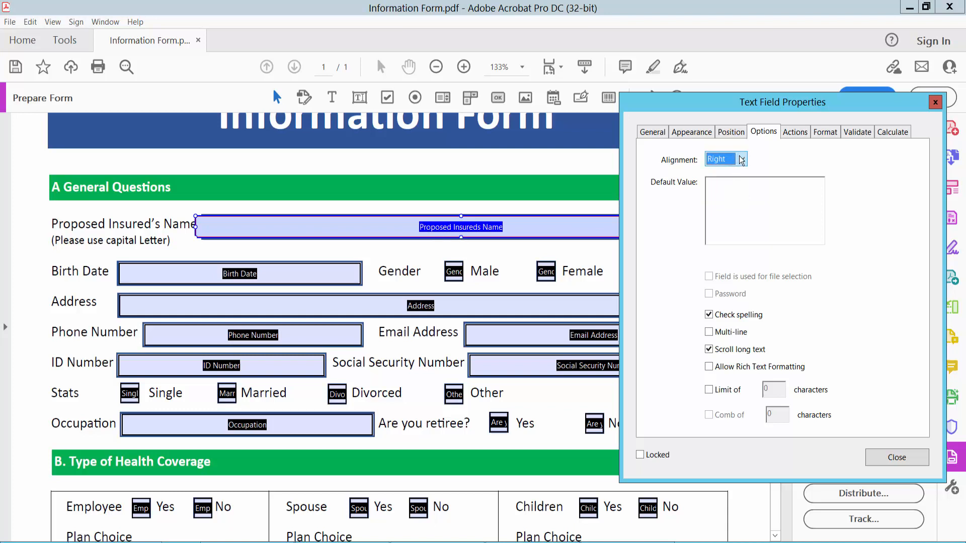
click(727, 159)
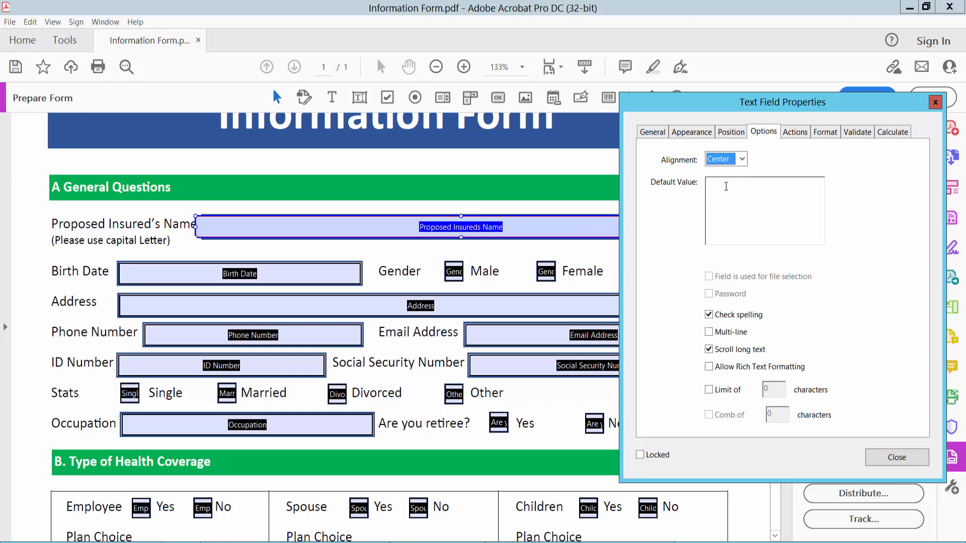
mouse_move(723, 346)
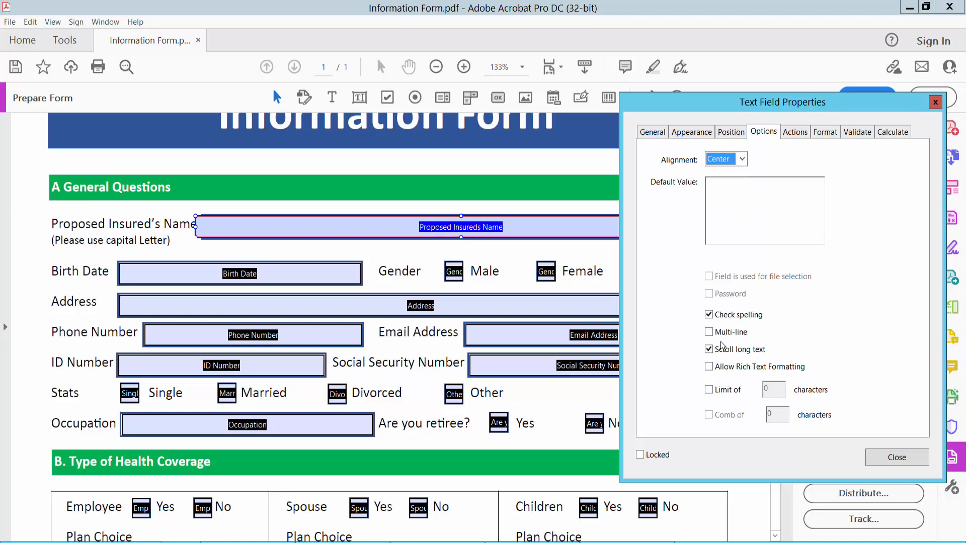
- Leave Multi-line off, enable a character limit, and close the field properties
click(709, 332)
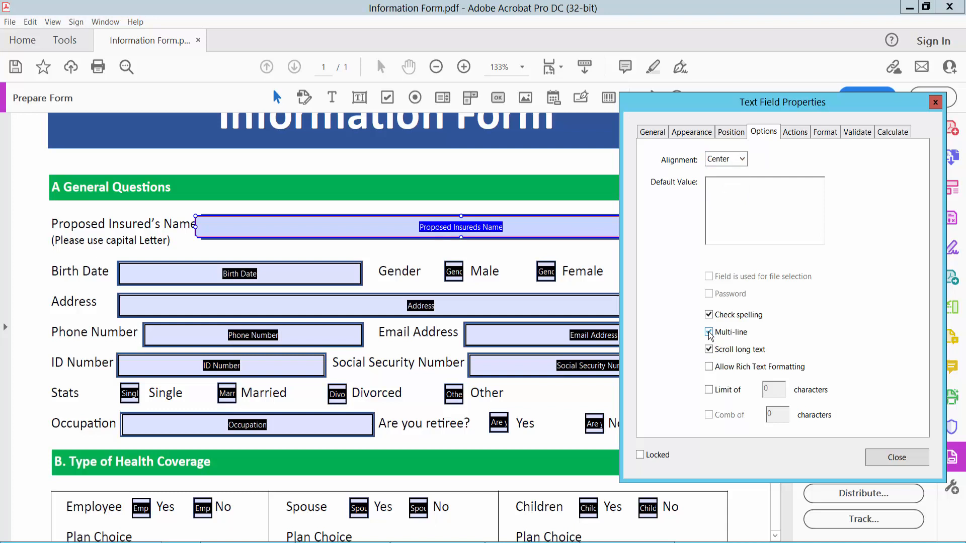
click(709, 332)
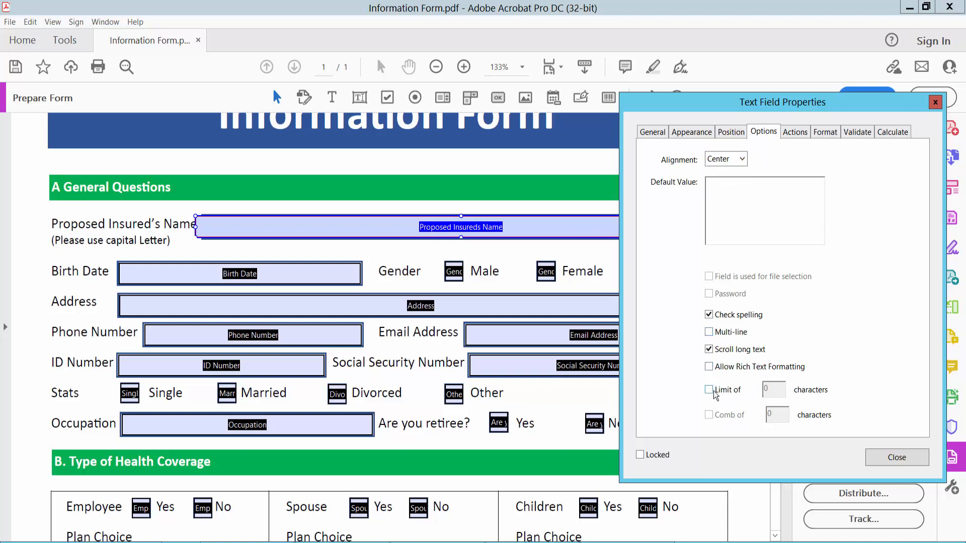
click(709, 390)
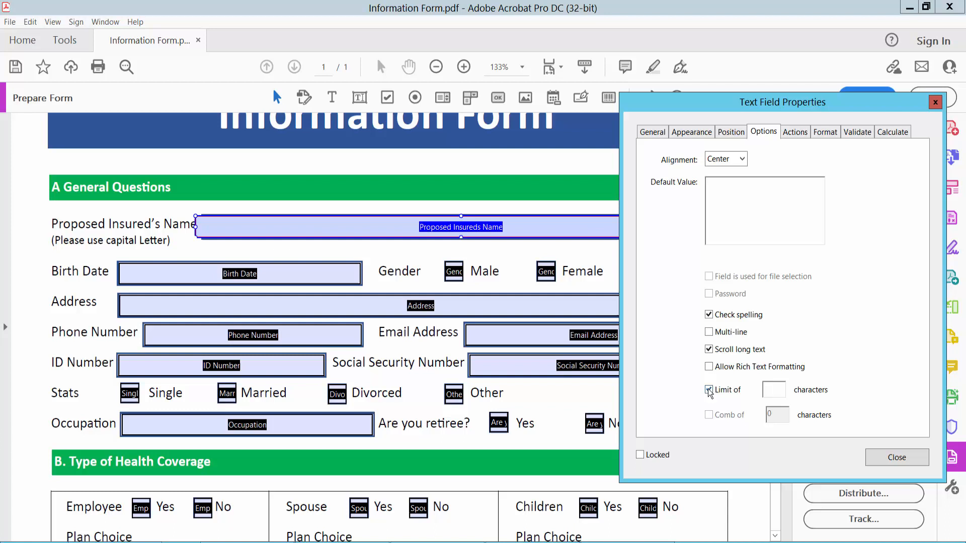
click(897, 457)
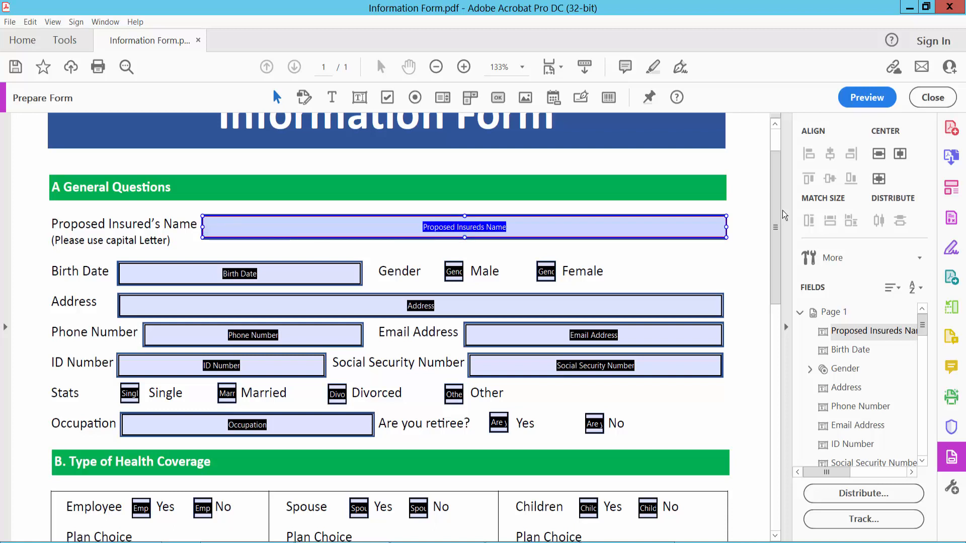
- Preview the name and Birth Date fields, then return to field editing
click(866, 98)
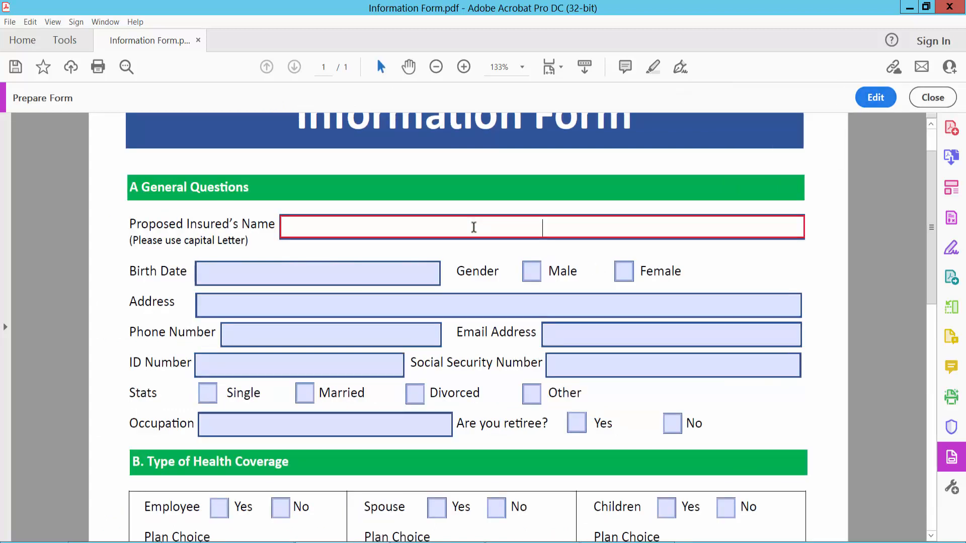
mouse_move(604, 224)
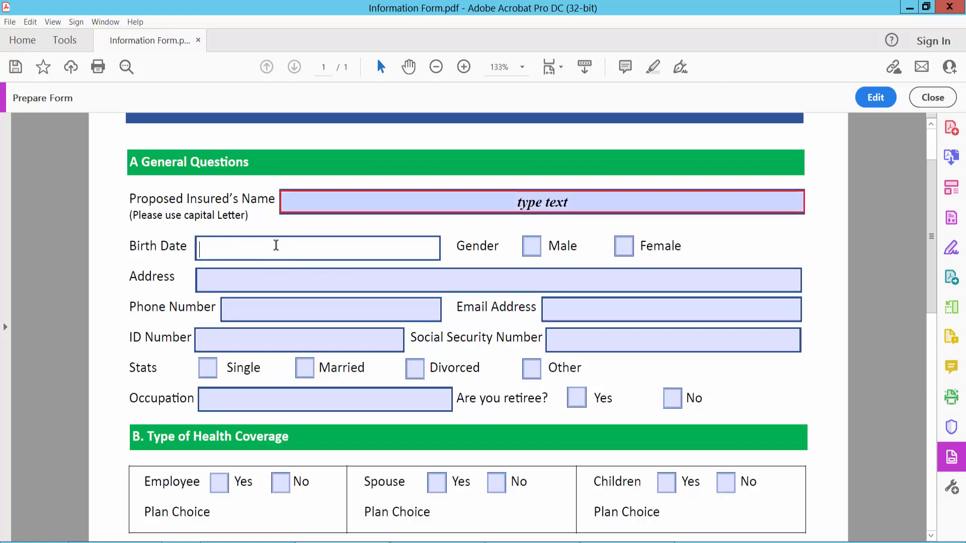
click(875, 97)
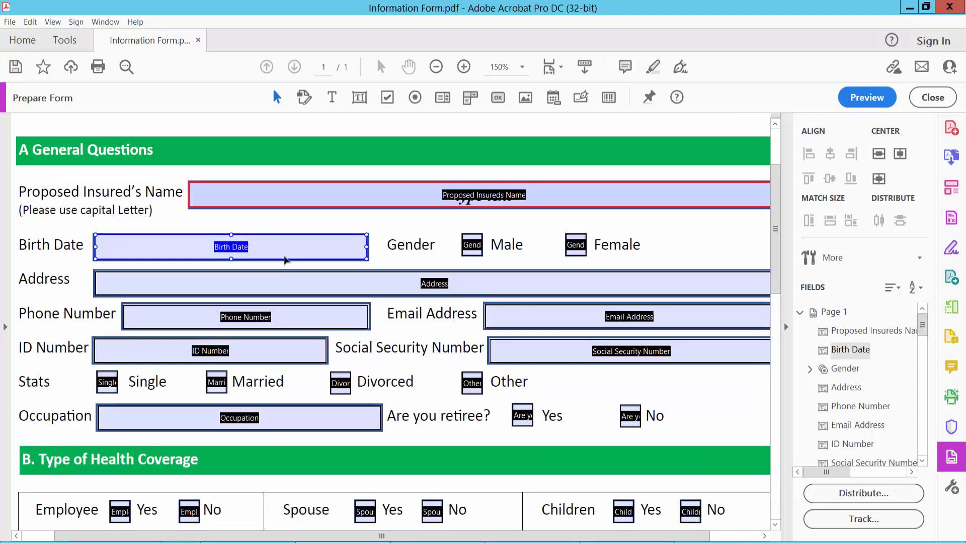
- Format the Birth Date field as a Date in mm/dd/yyyy form through its properties
double_click(231, 247)
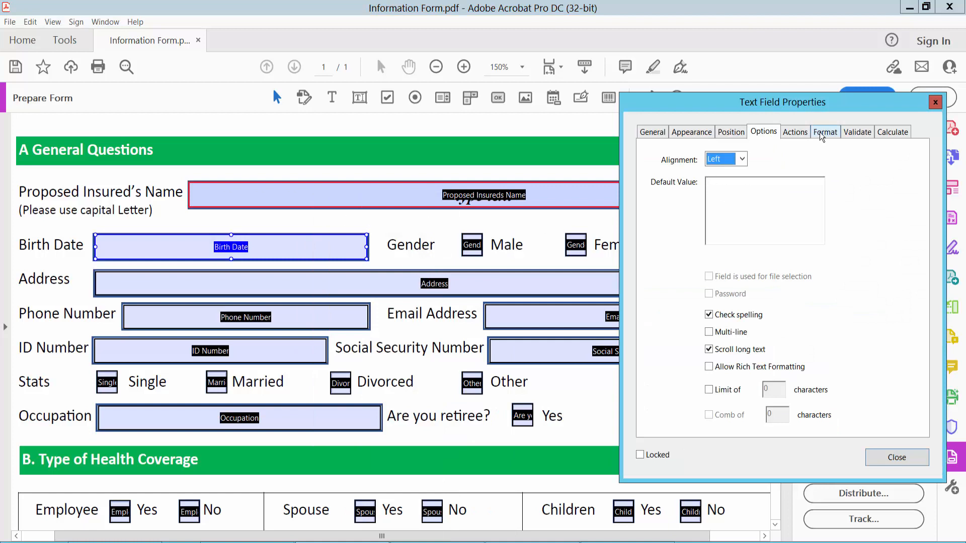
click(825, 131)
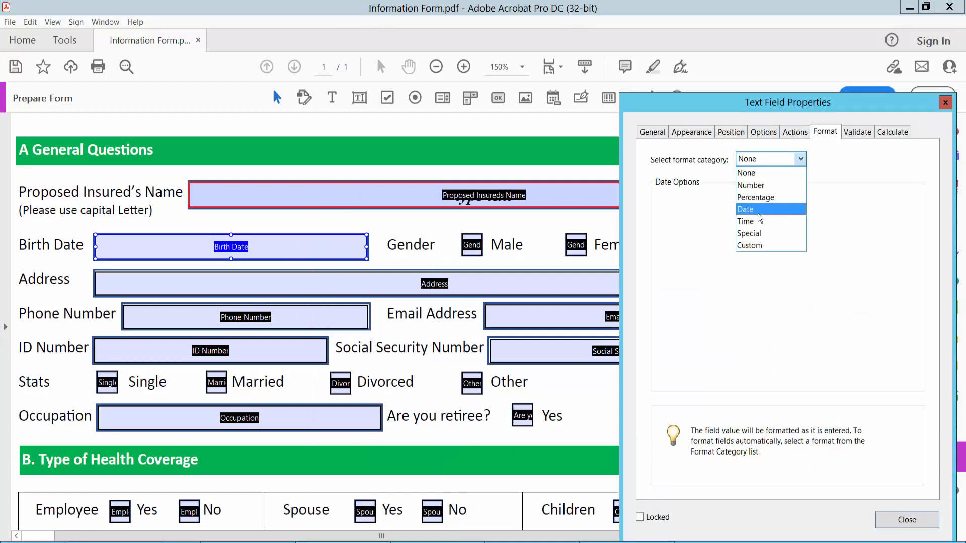
click(744, 209)
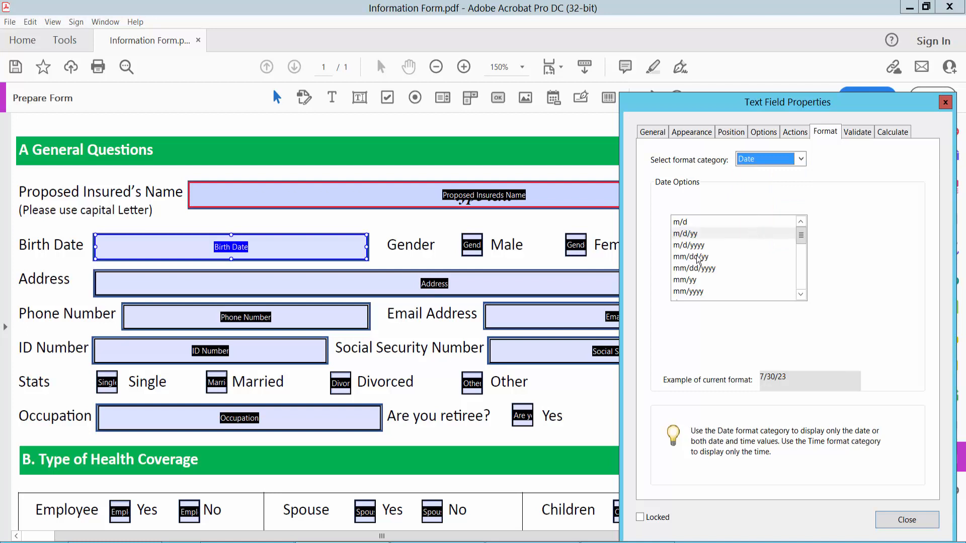
click(694, 268)
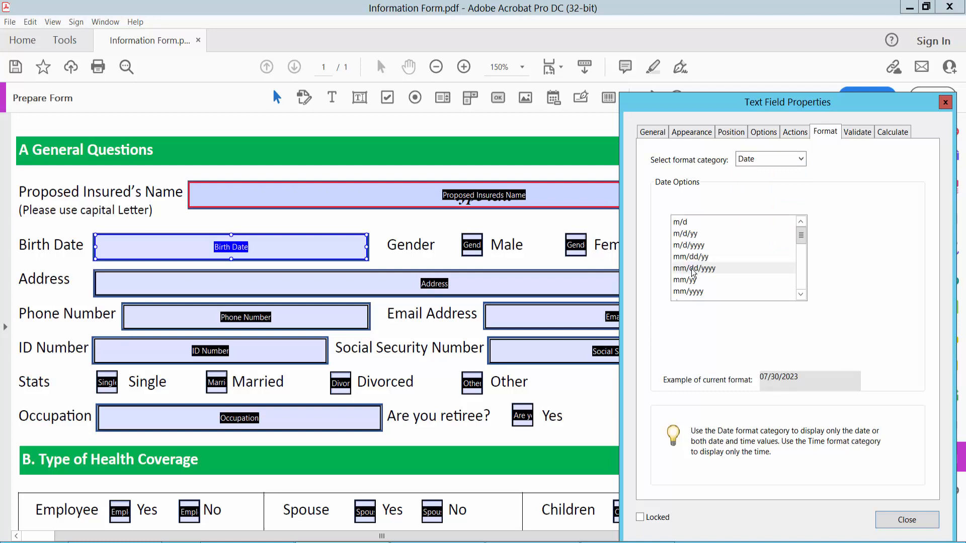
mouse_move(866, 463)
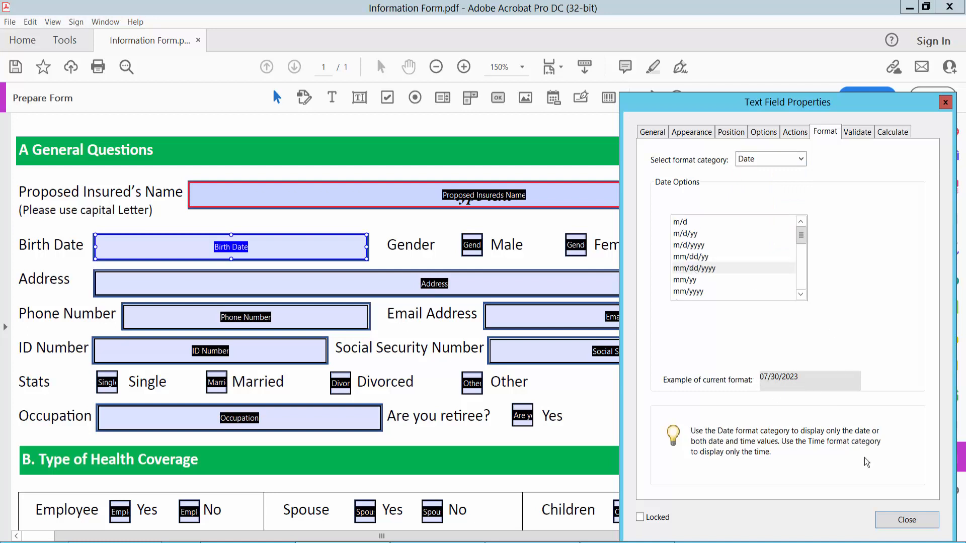
click(906, 519)
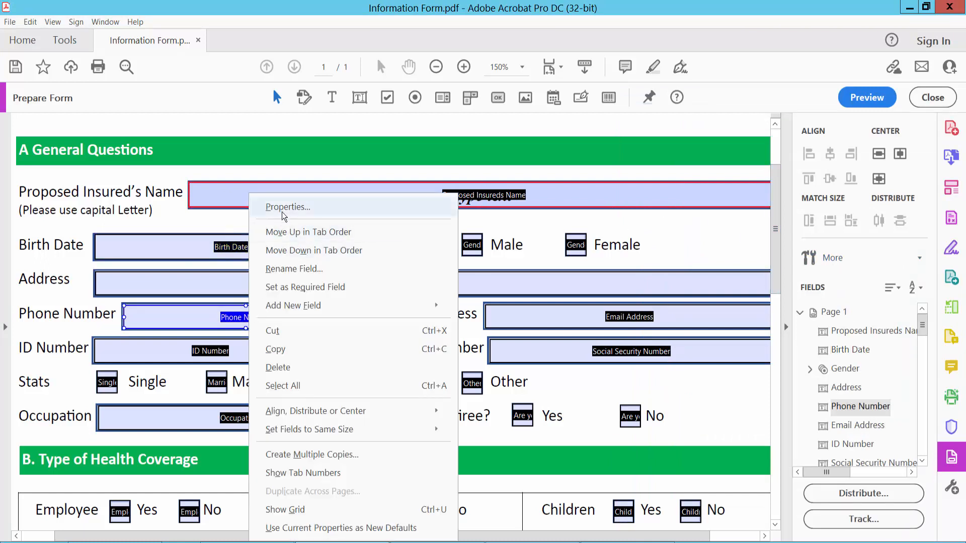
- Set the Phone Number field's text alignment to Center in its Options properties
click(287, 206)
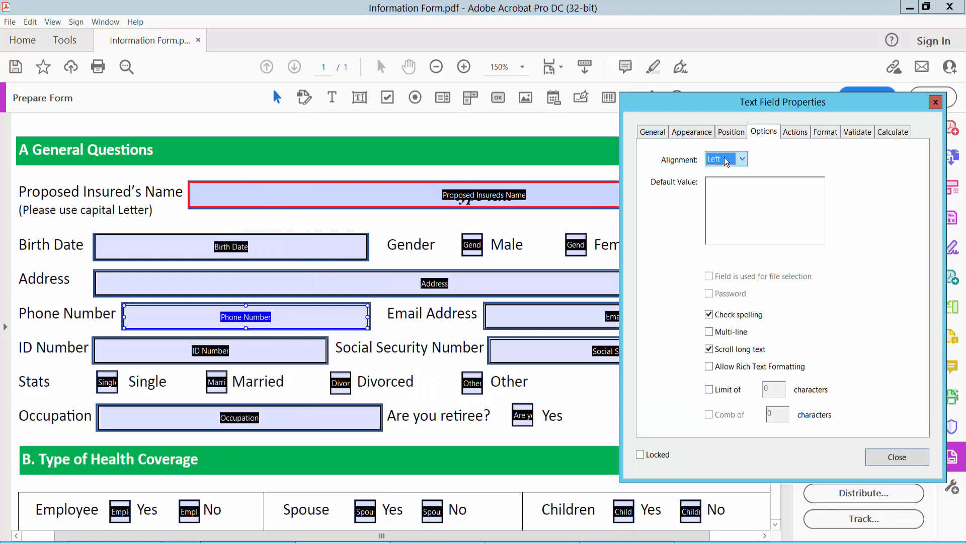
click(726, 159)
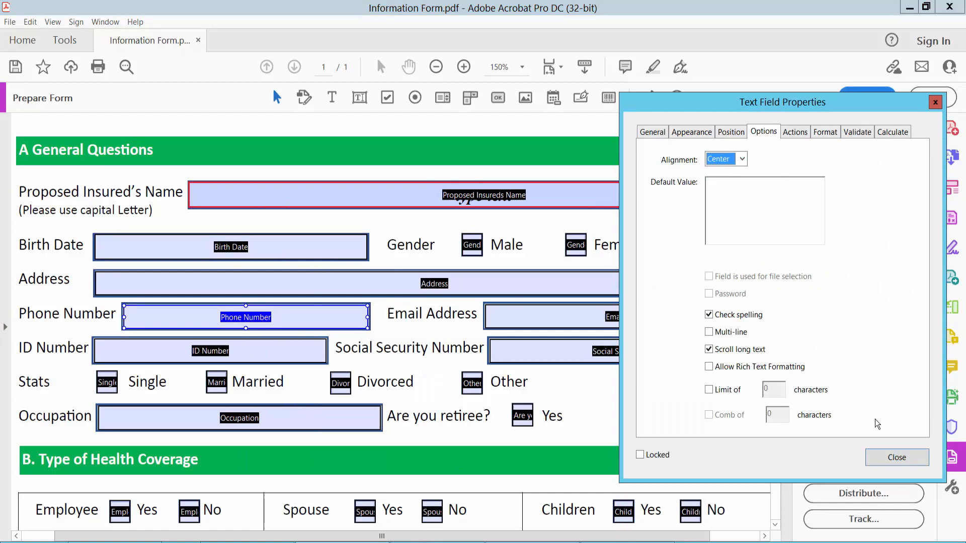
click(895, 457)
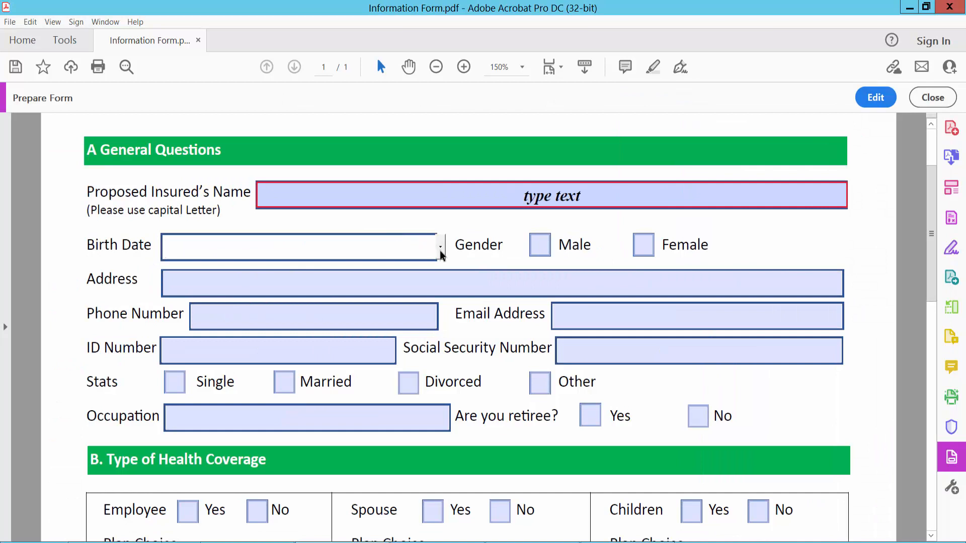
- Enter 07/25/2023 in Birth Date, tick a gender box, then return to field editing
text(07/25/2023)
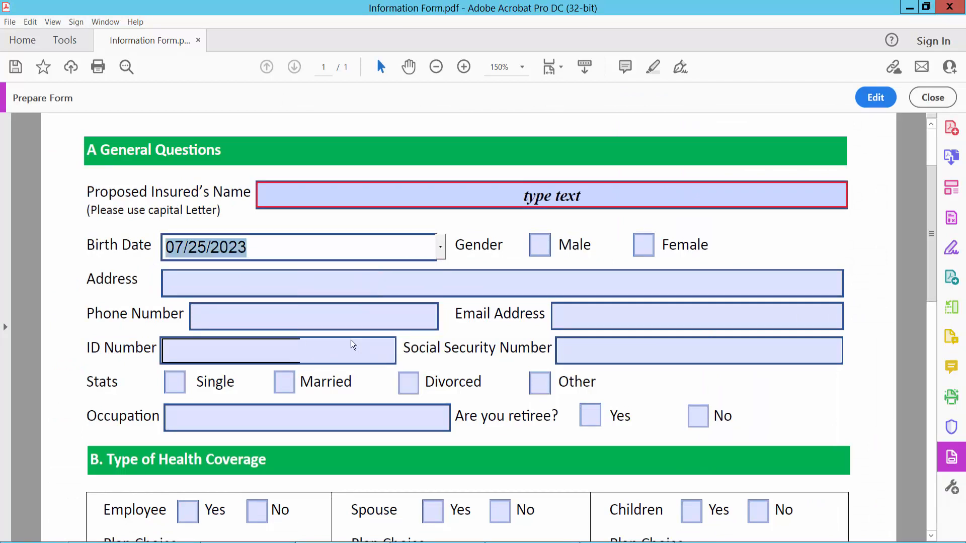
click(290, 247)
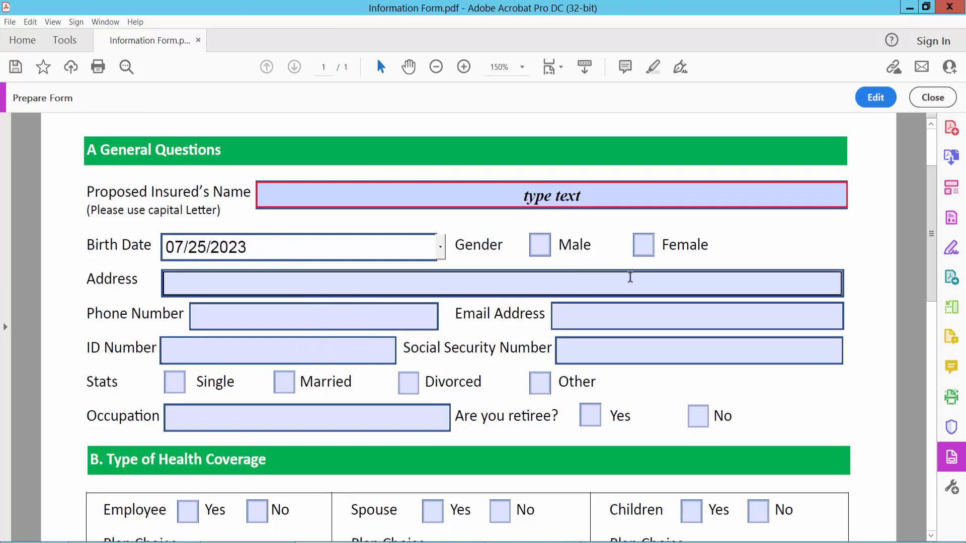
click(643, 246)
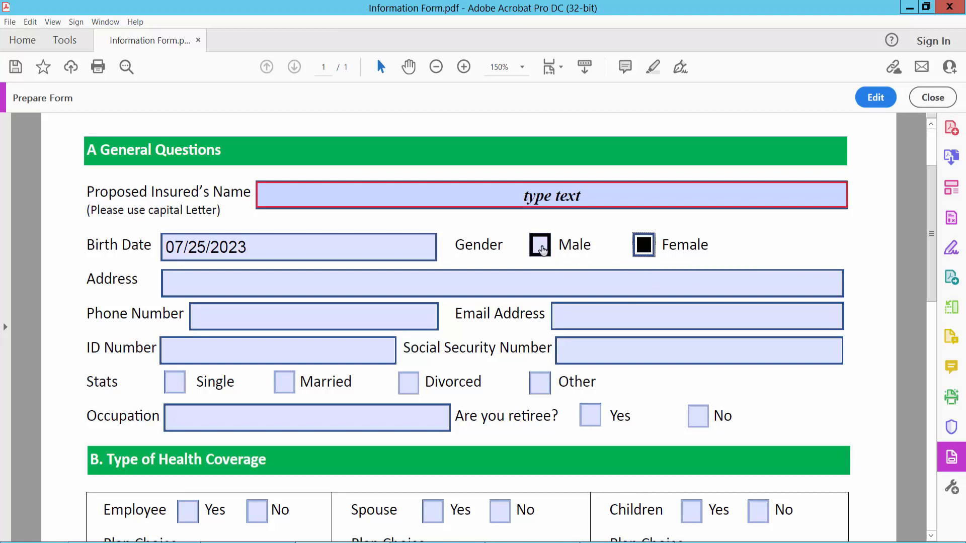
click(643, 245)
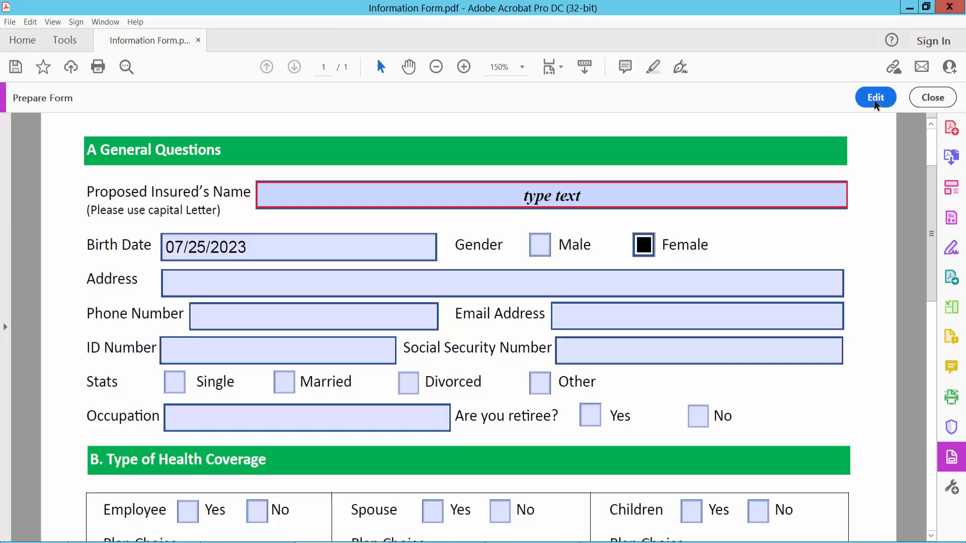
click(874, 97)
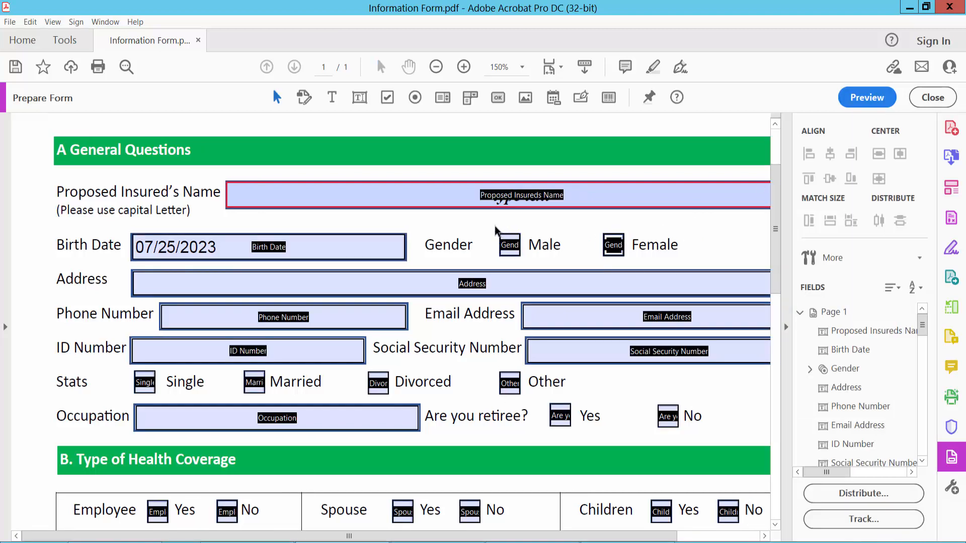
- Remove the old gender boxes and add new checkbox fields over Male and Female
click(613, 245)
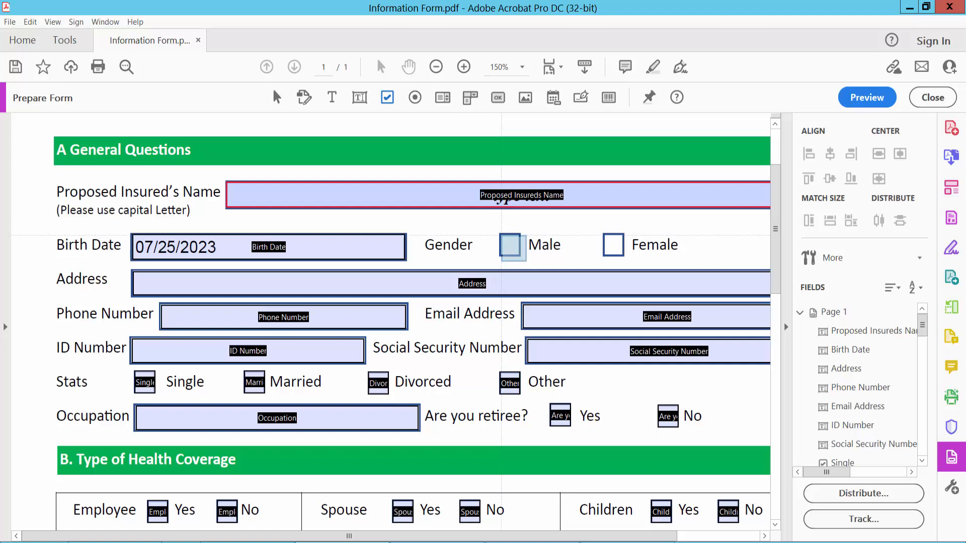
click(463, 66)
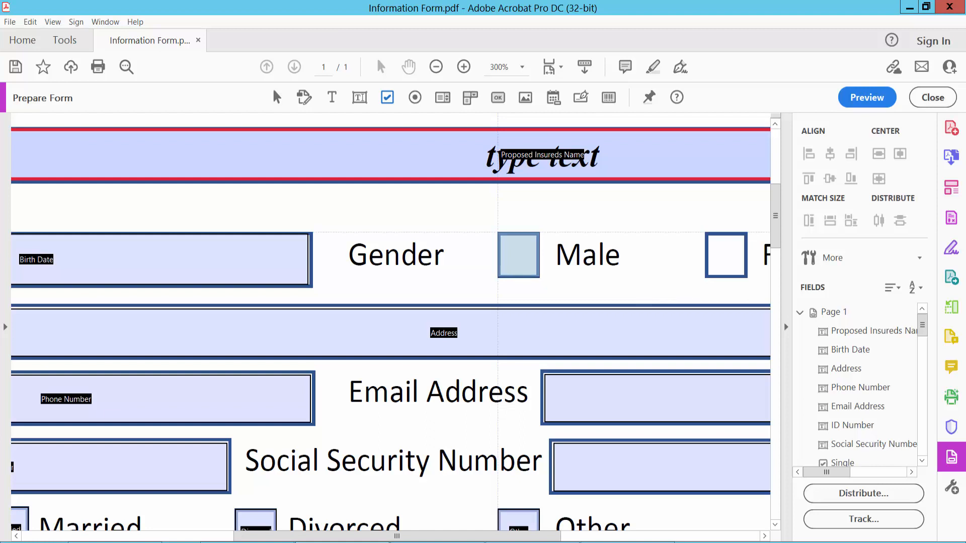
click(518, 254)
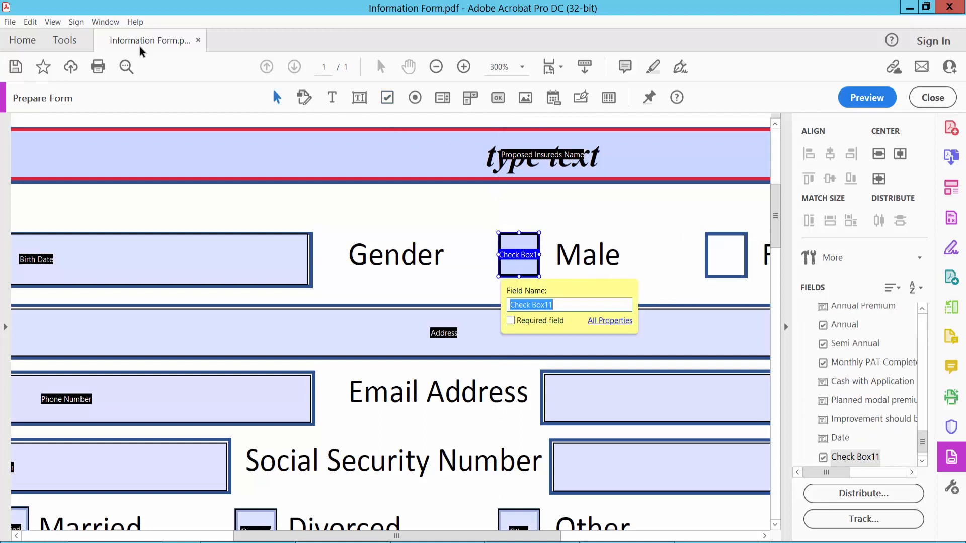
click(730, 256)
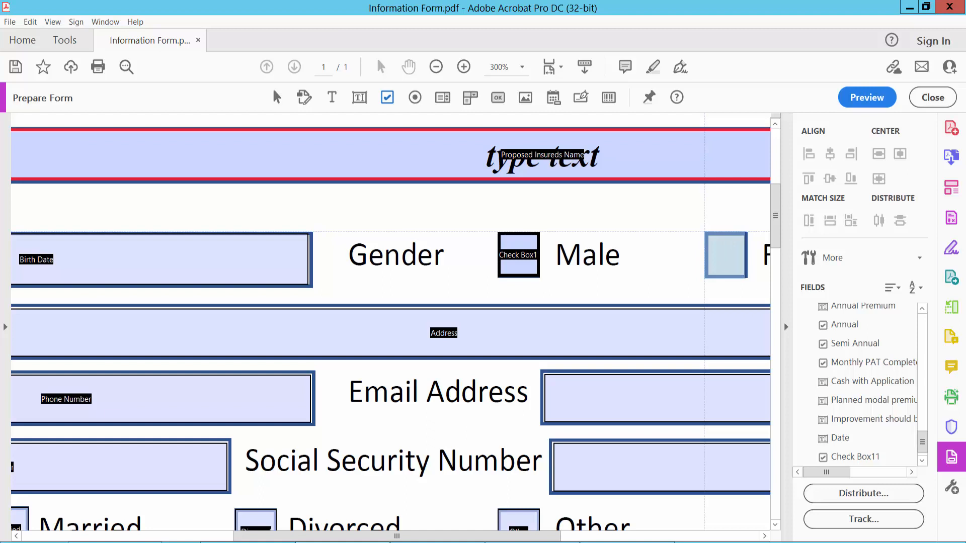
click(725, 254)
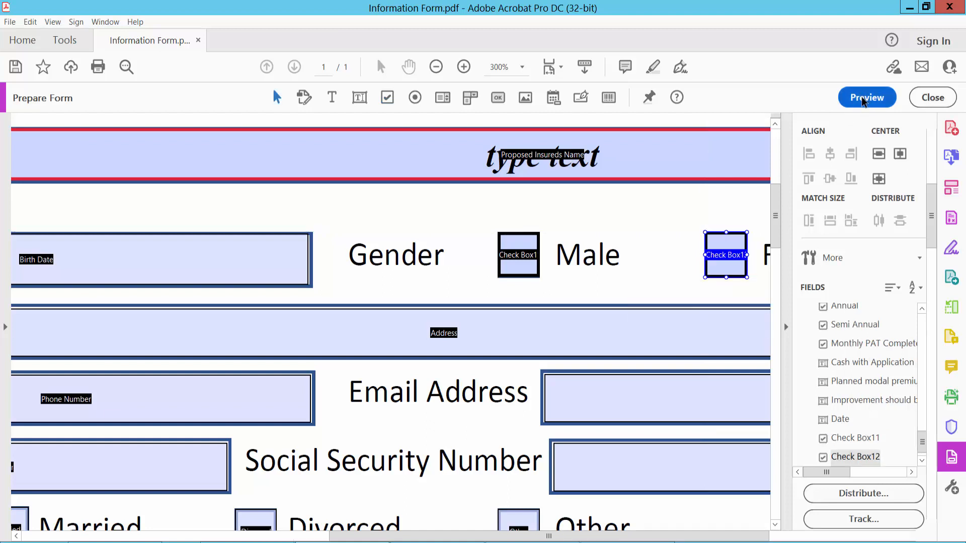
- Preview the form and test ticking the gender checkboxes
click(867, 98)
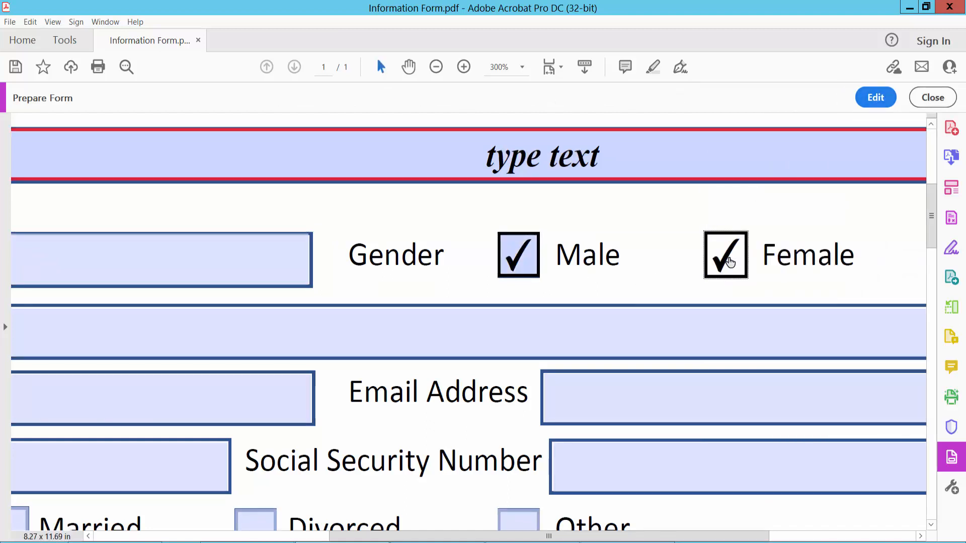
click(518, 255)
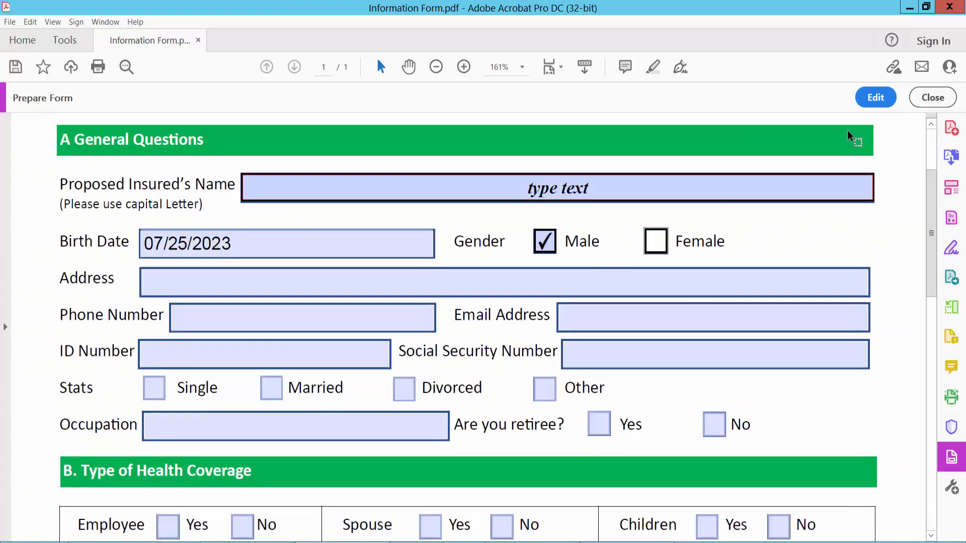
- Back in edit mode, select the Phone Number field and bring up its properties
click(875, 98)
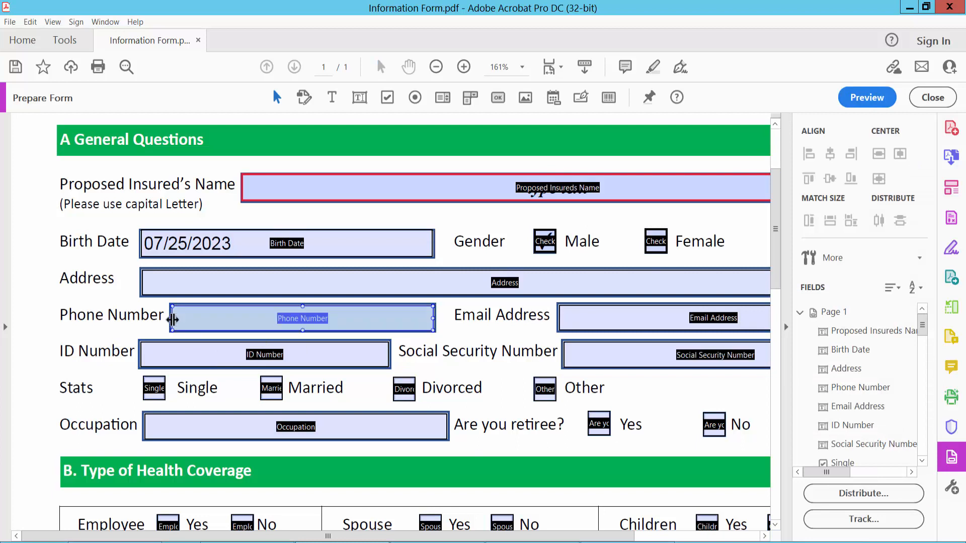
click(302, 318)
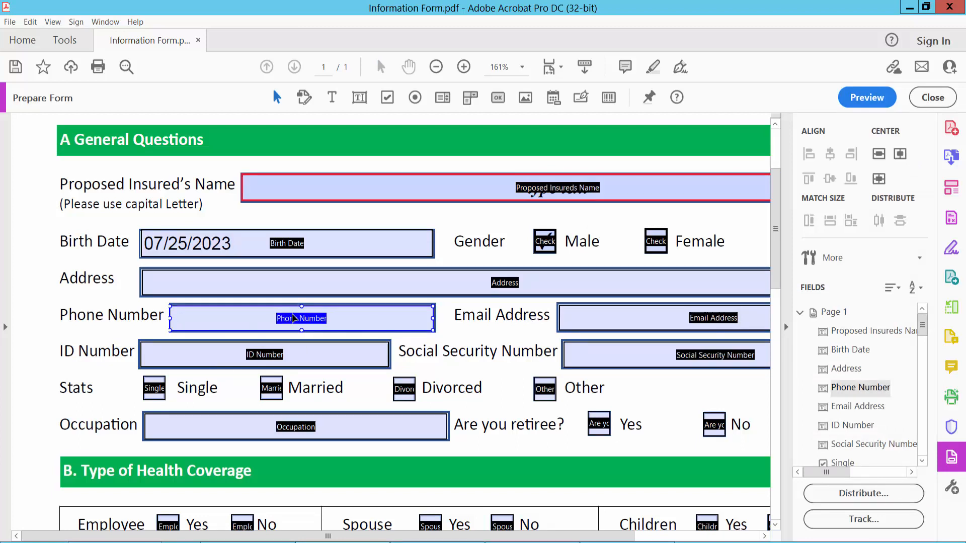
click(302, 283)
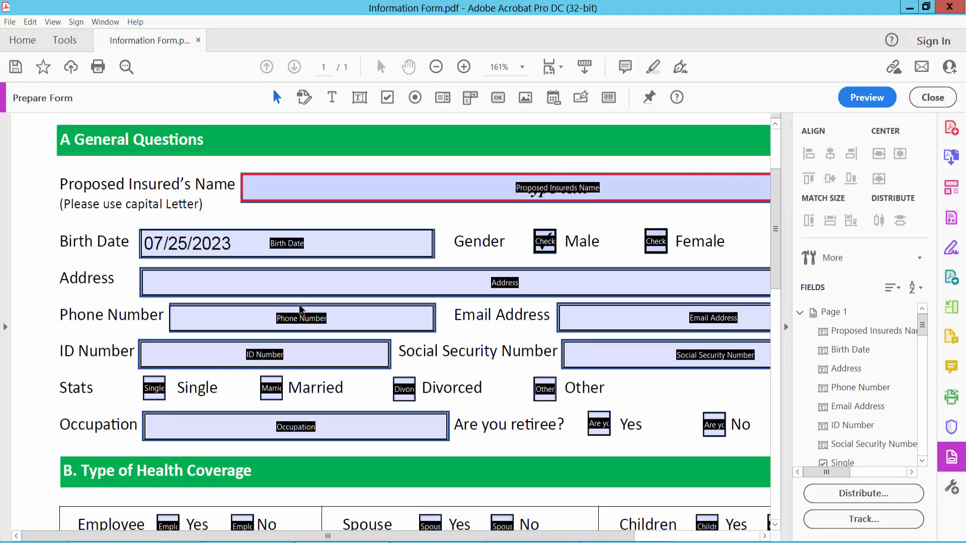
click(301, 317)
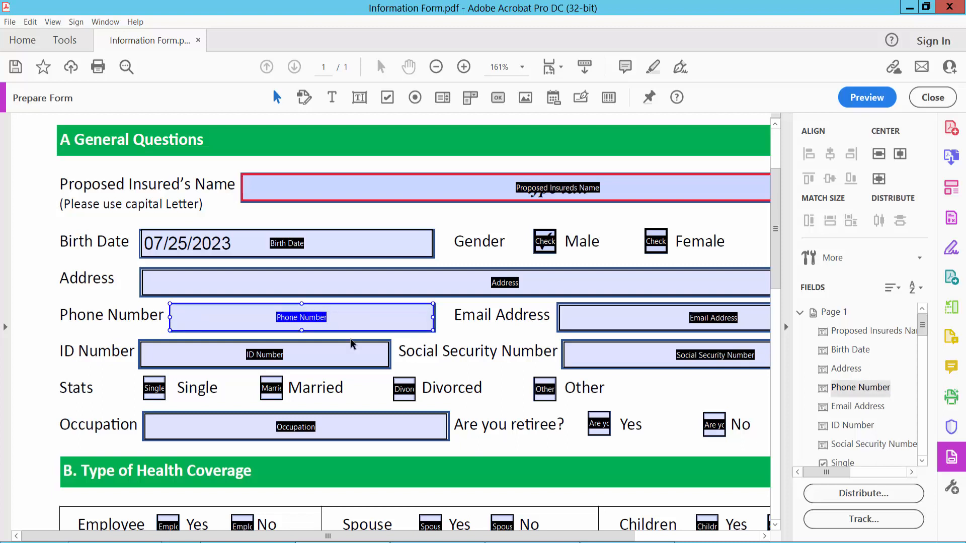
mouse_move(434, 320)
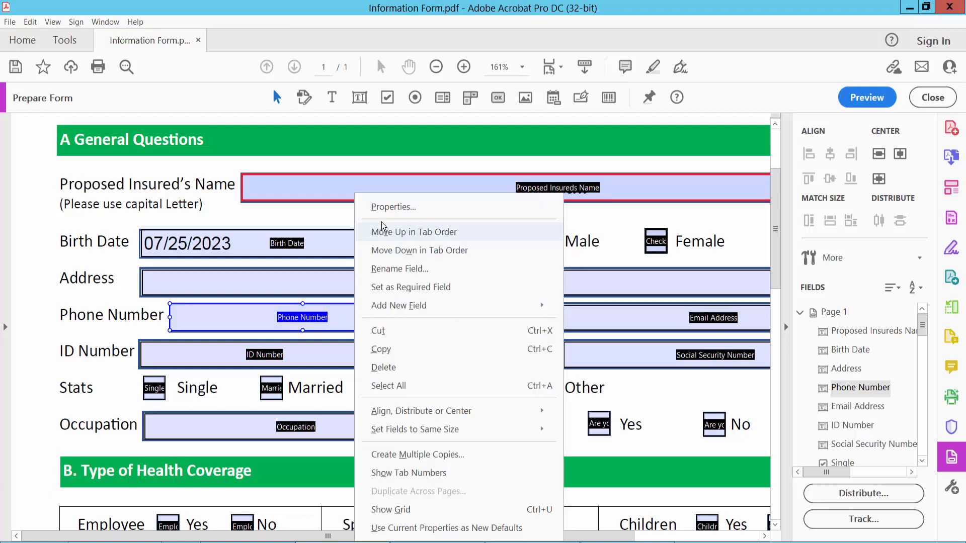
click(392, 206)
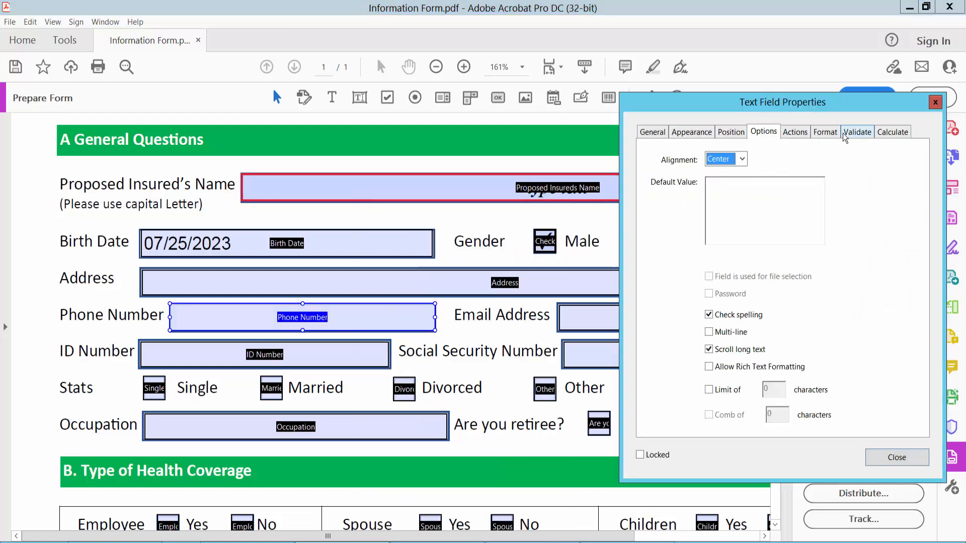
- Format Phone Number as a Number with 0 decimal places and apply the settings
click(825, 131)
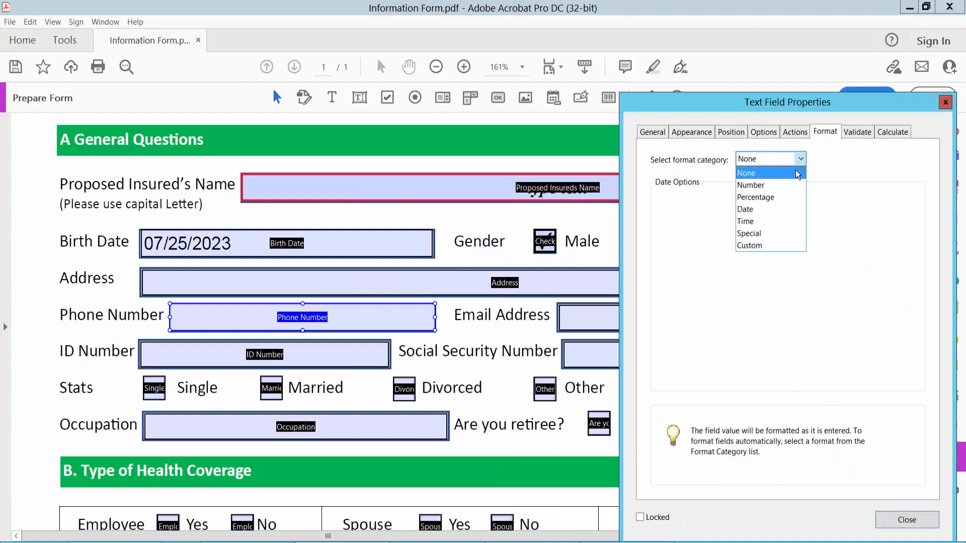
click(750, 185)
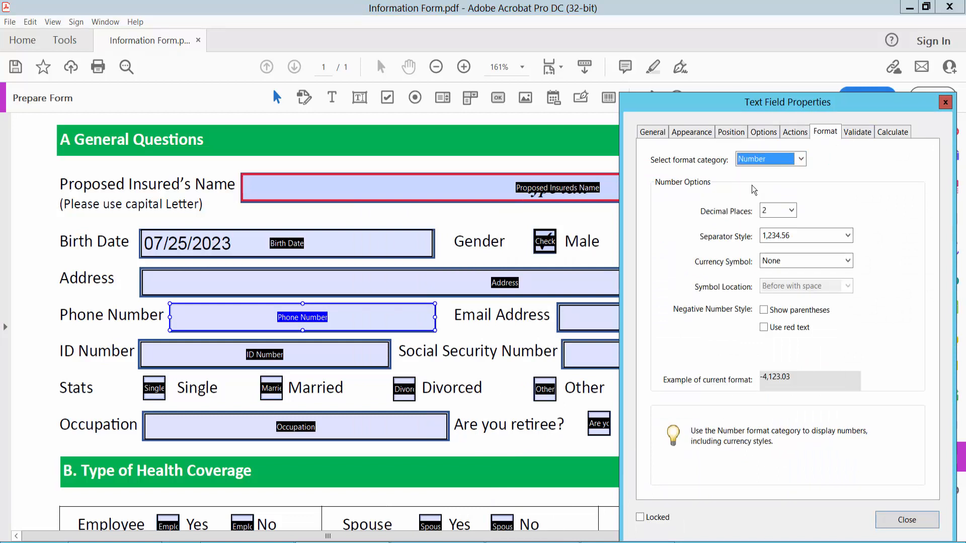
click(791, 210)
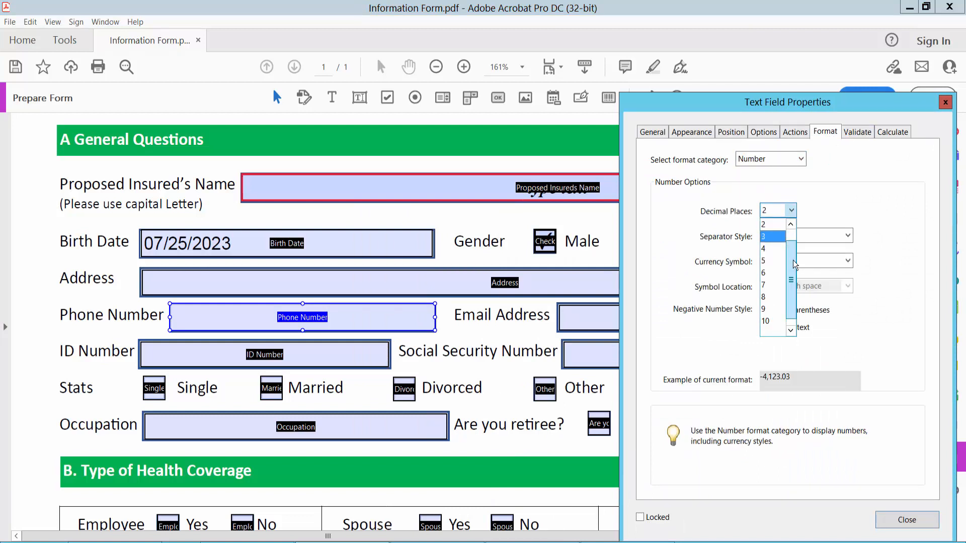
click(775, 210)
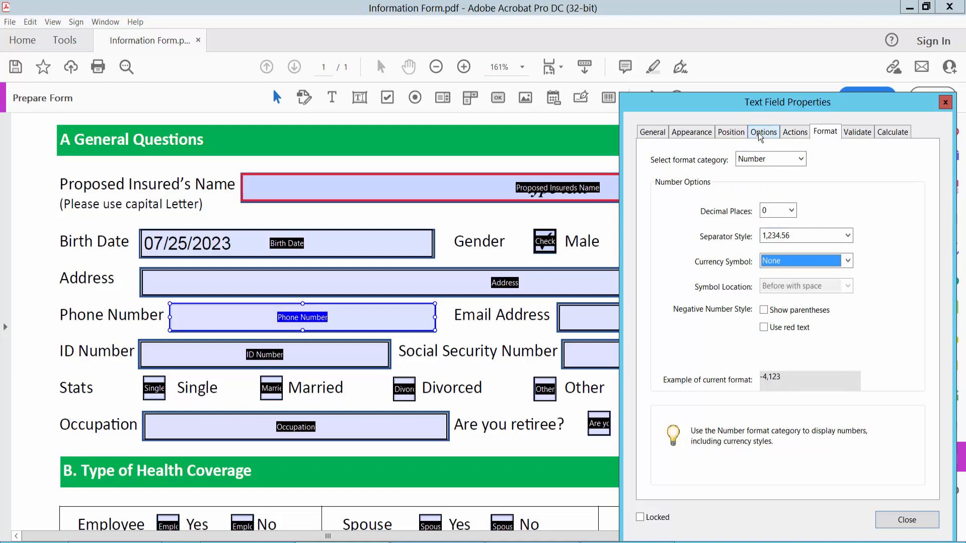
click(764, 131)
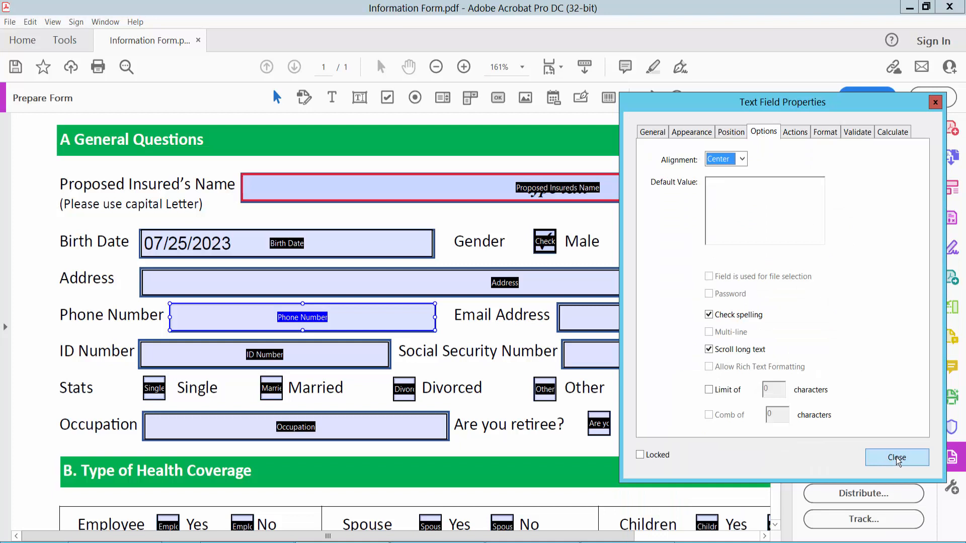
click(896, 458)
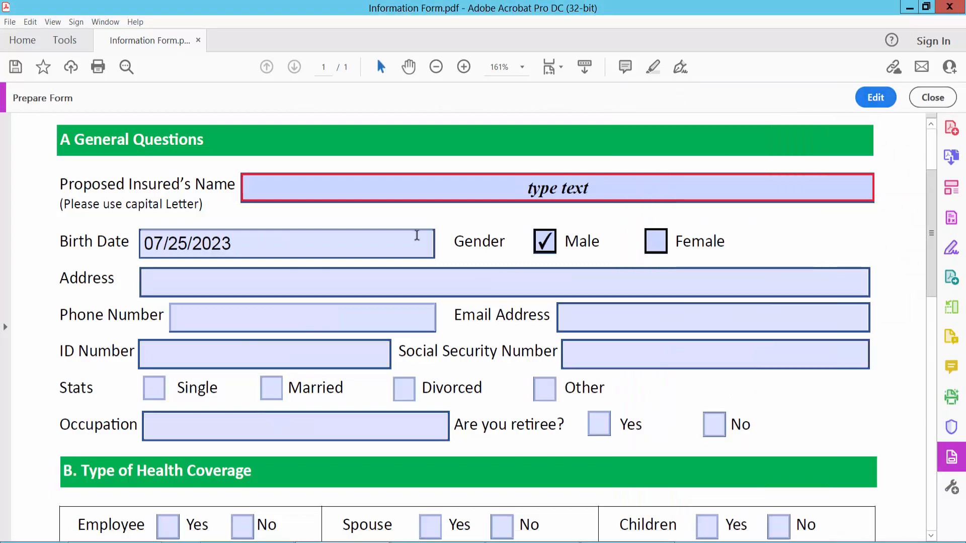
- Enter the phone number 457478677 in preview so it shows as 457,478,677
click(302, 317)
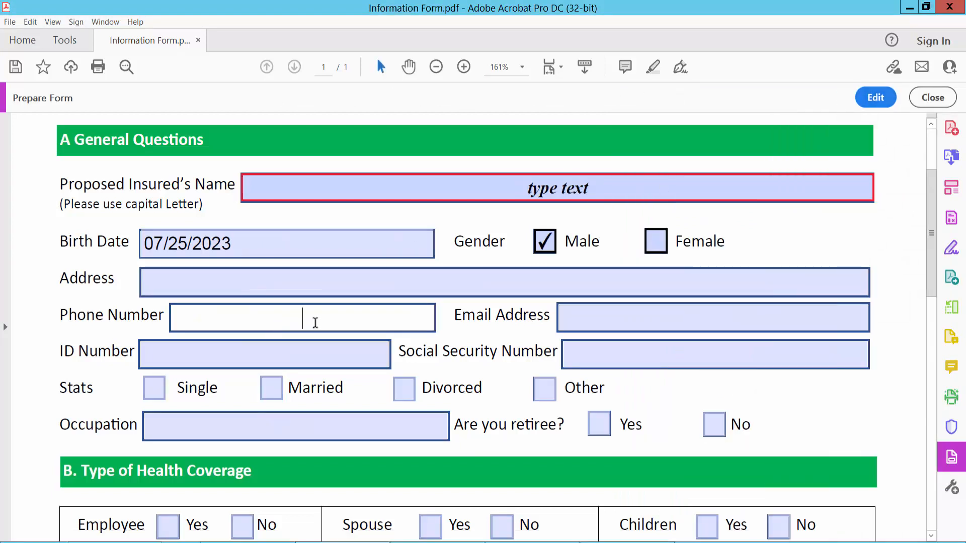
text(457478)
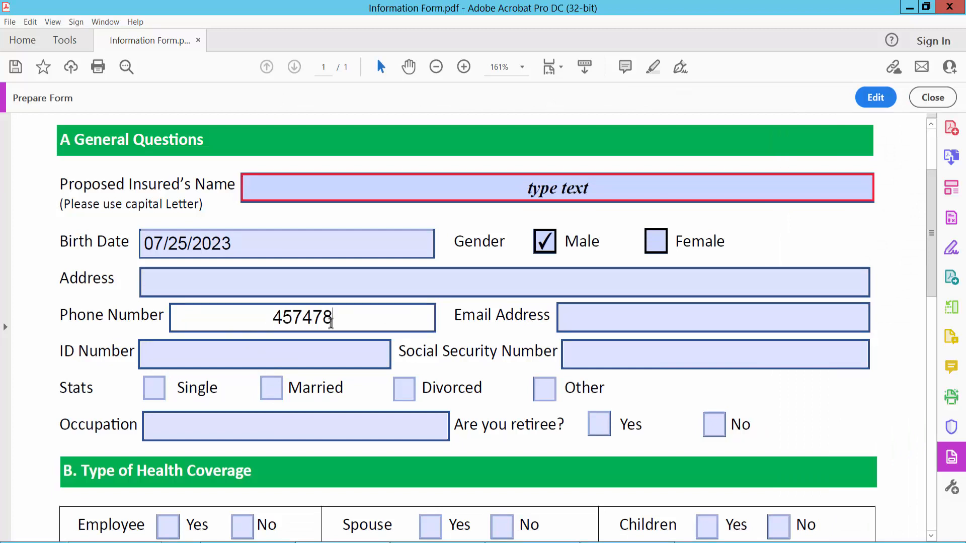
text(677)
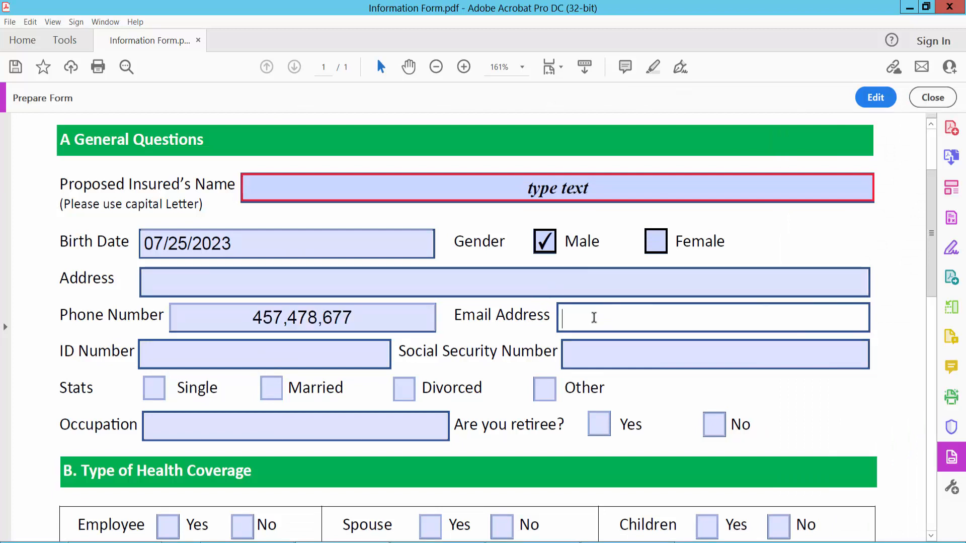
scroll(down, 3)
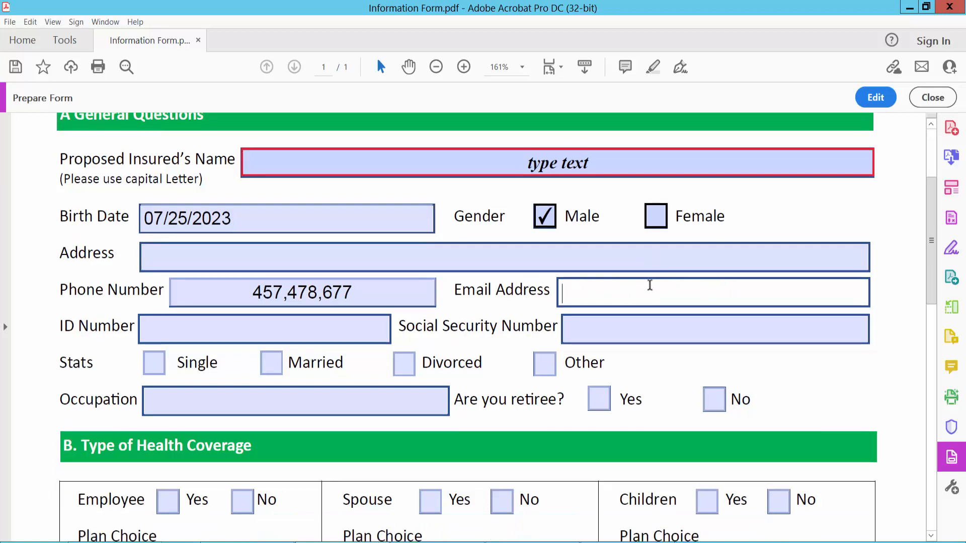
text(@)
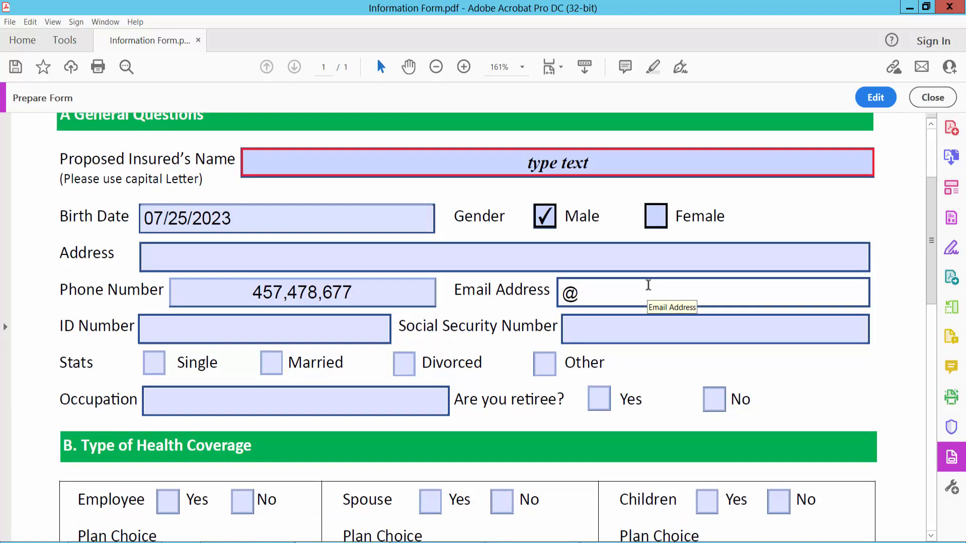
text(g)
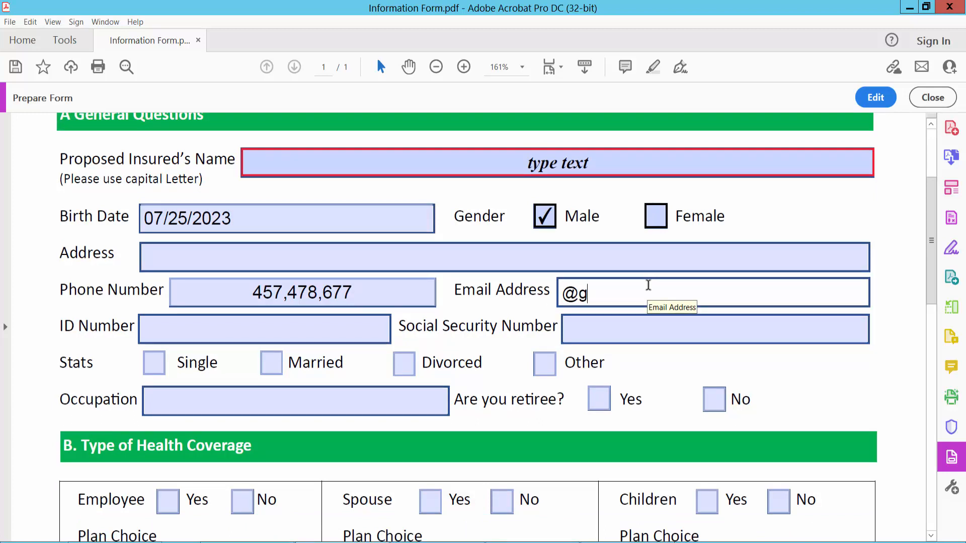
text(mail.com)
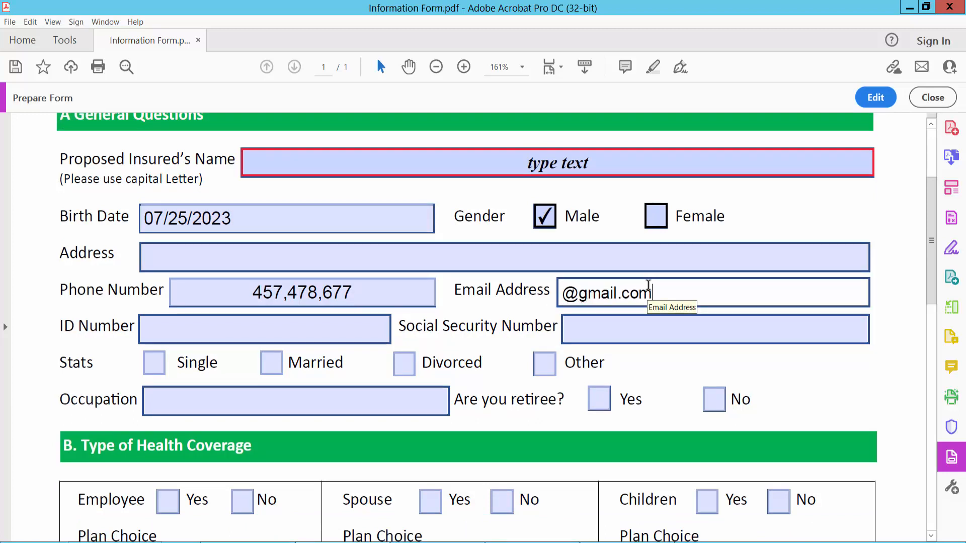
scroll(down, 3)
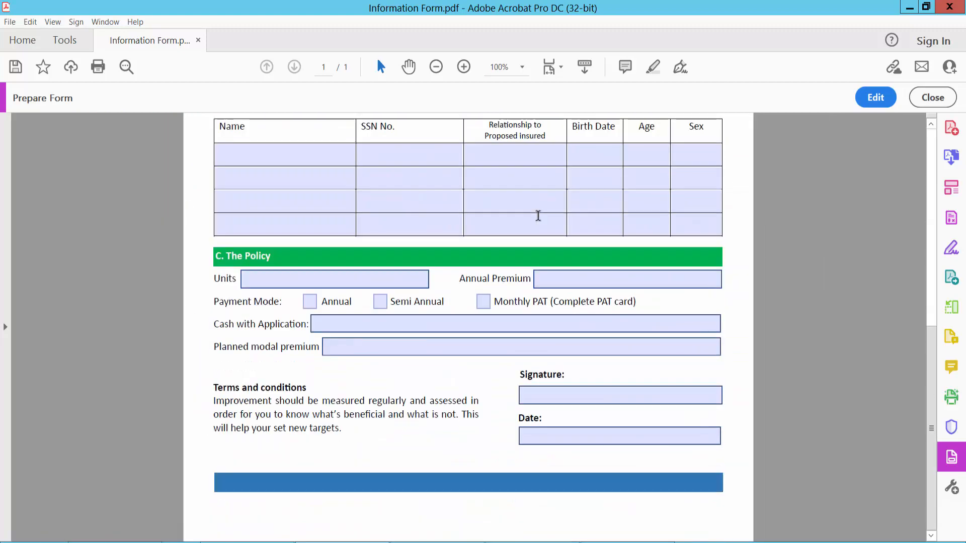
- Add a digital signature field named Signature13 over the Signature box and preview it
click(619, 394)
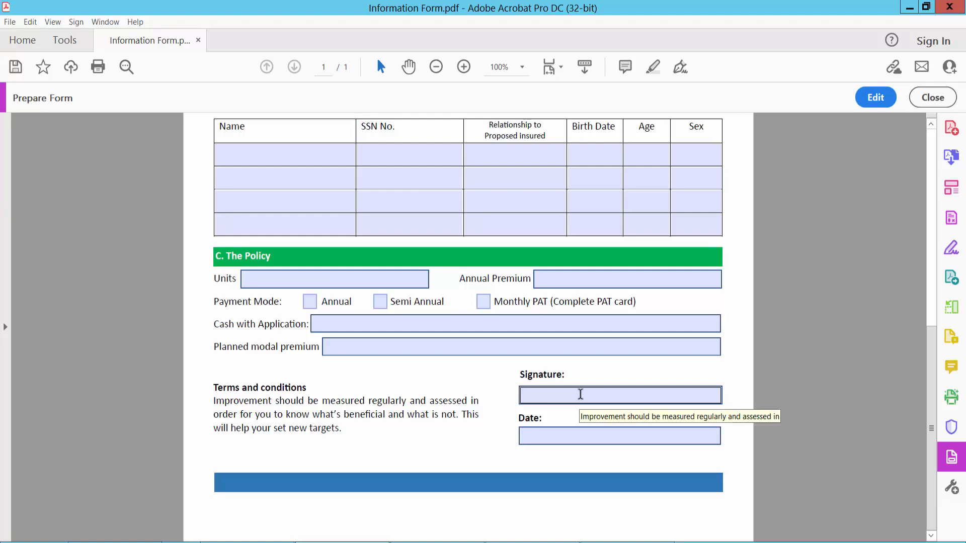
click(875, 97)
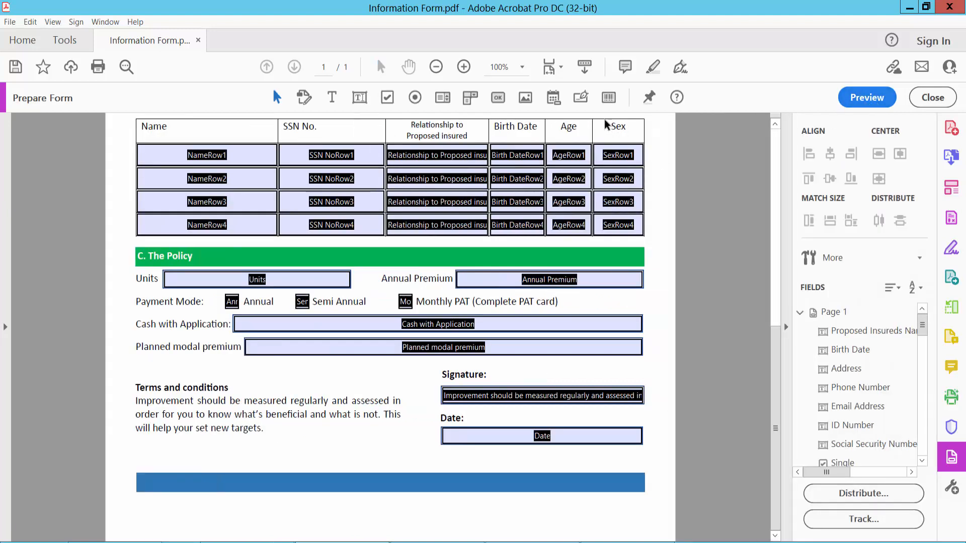
mouse_move(553, 97)
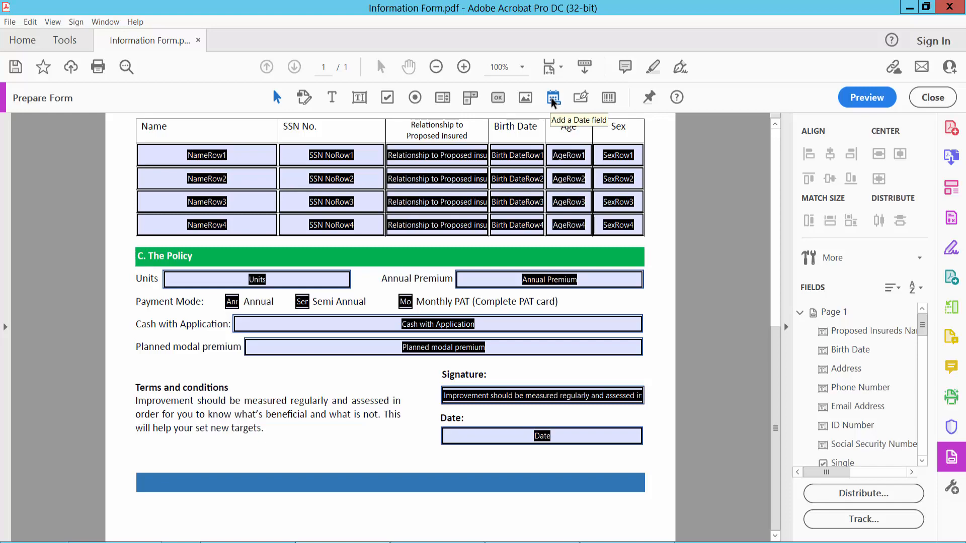
mouse_move(580, 97)
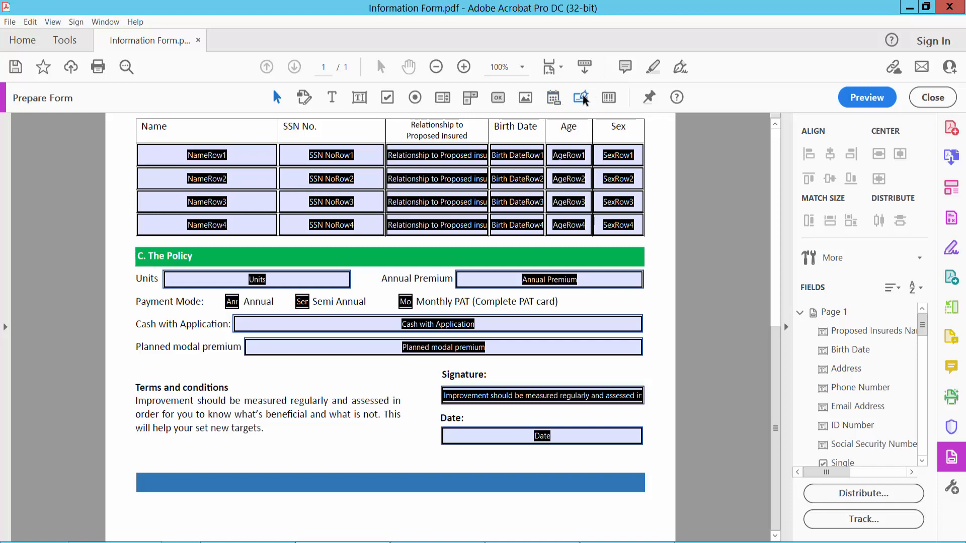
mouse_move(480, 427)
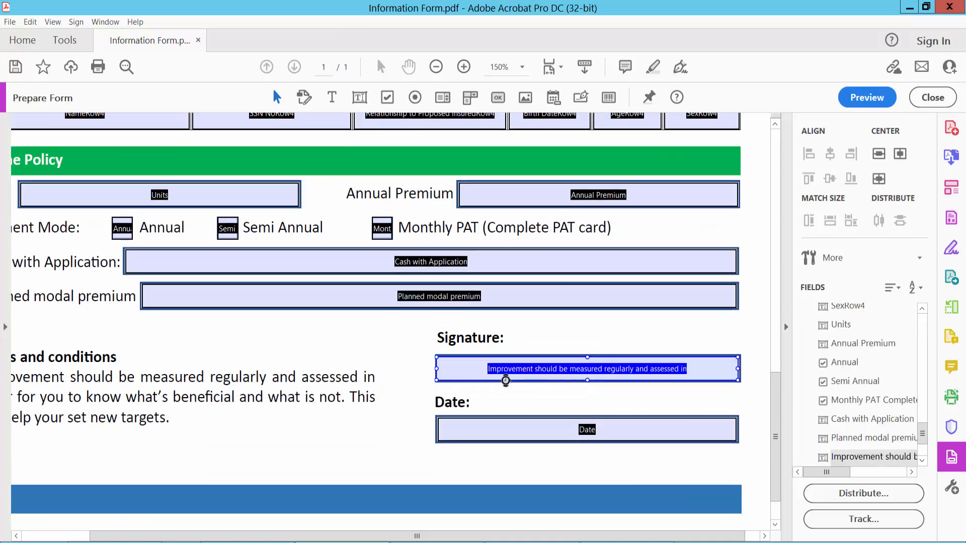
mouse_move(740, 374)
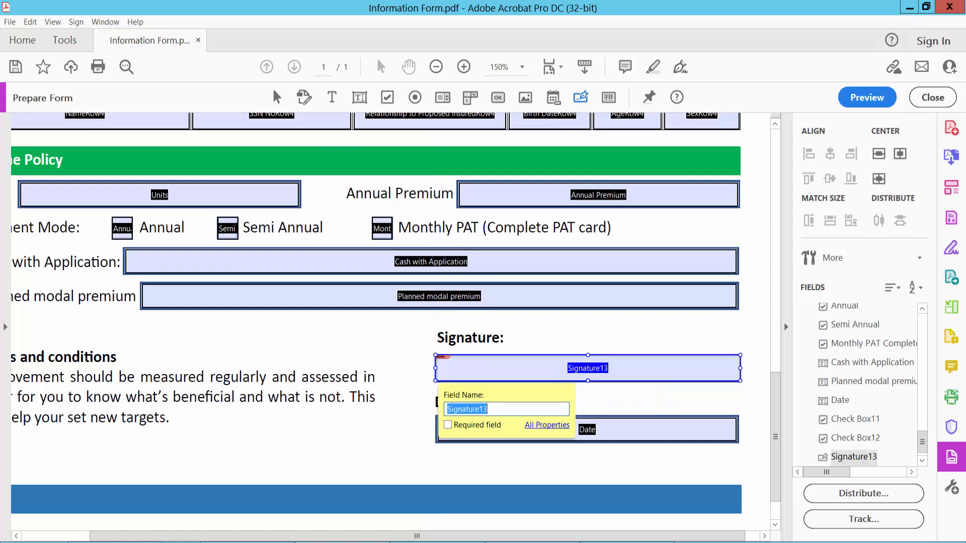
click(866, 98)
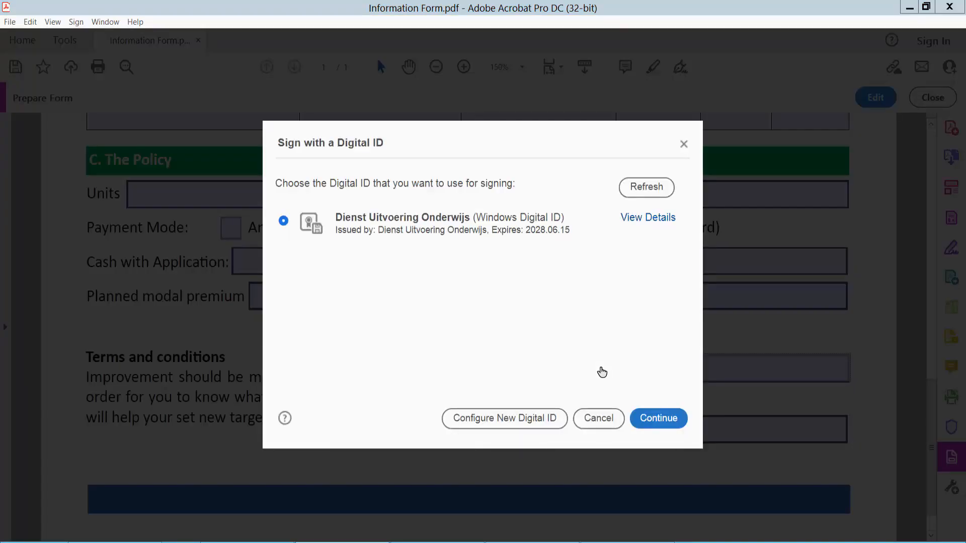
mouse_move(504, 418)
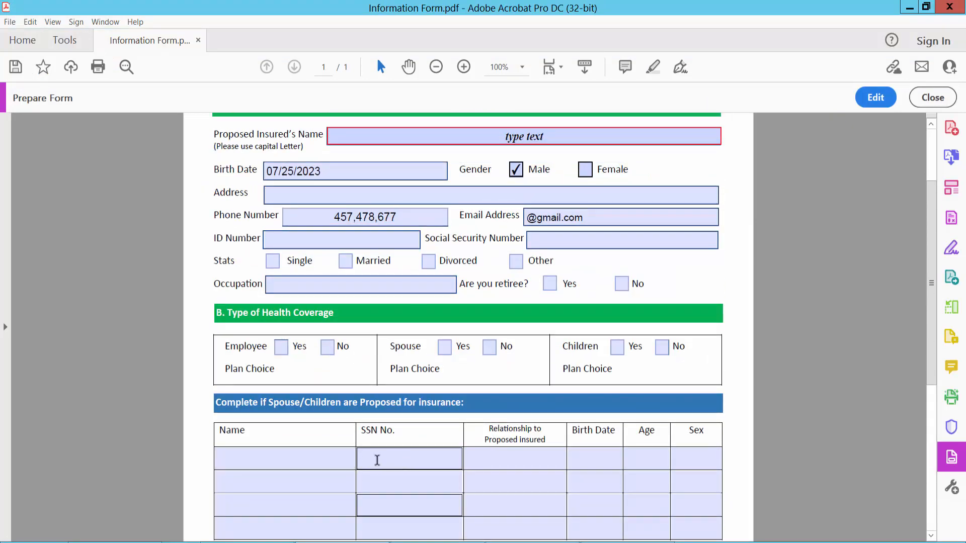
- Save the Information Form via File and close the Prepare Form toolbar
scroll(up, 3)
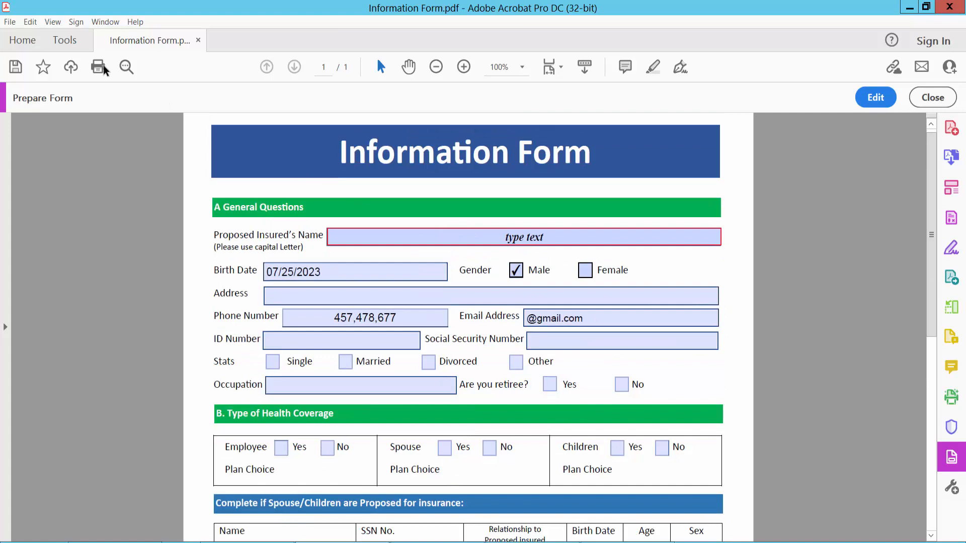
click(9, 21)
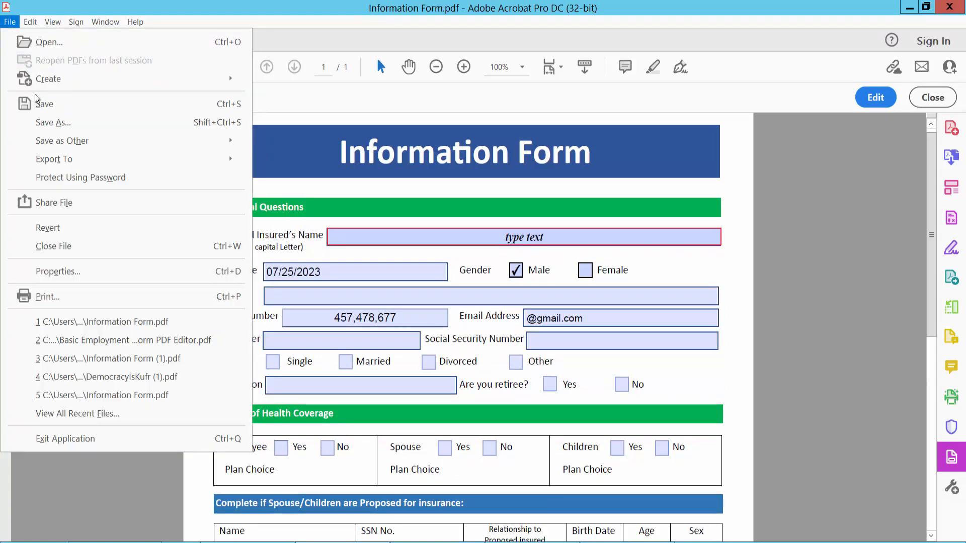
mouse_move(659, 379)
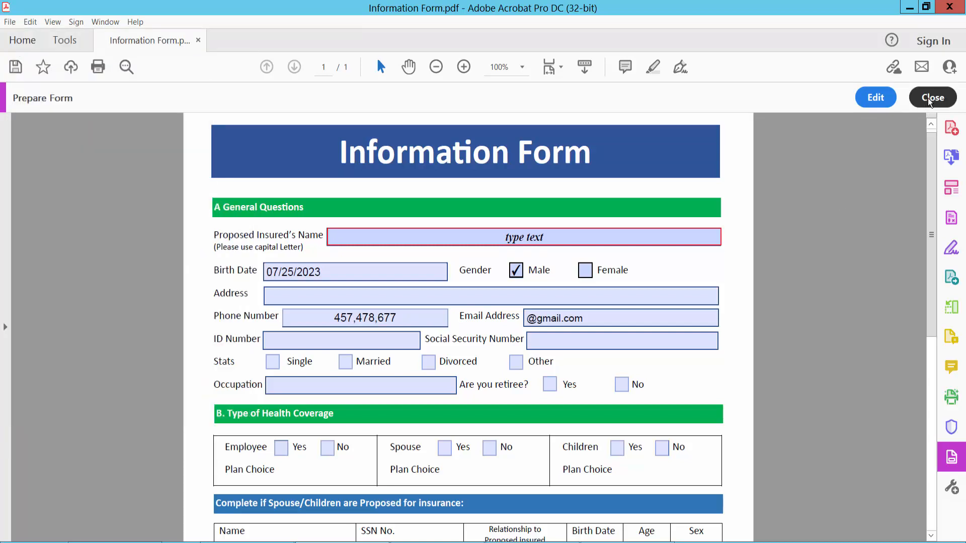
click(932, 98)
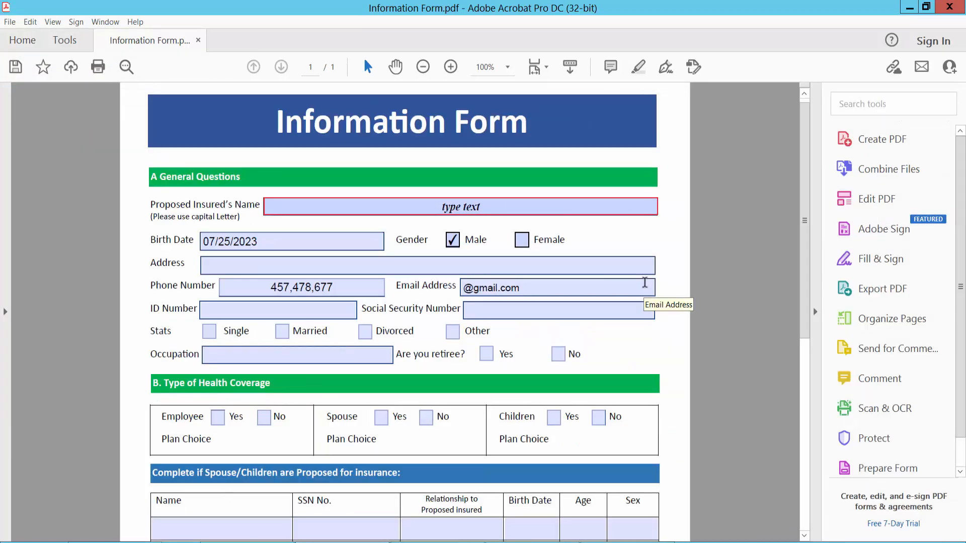